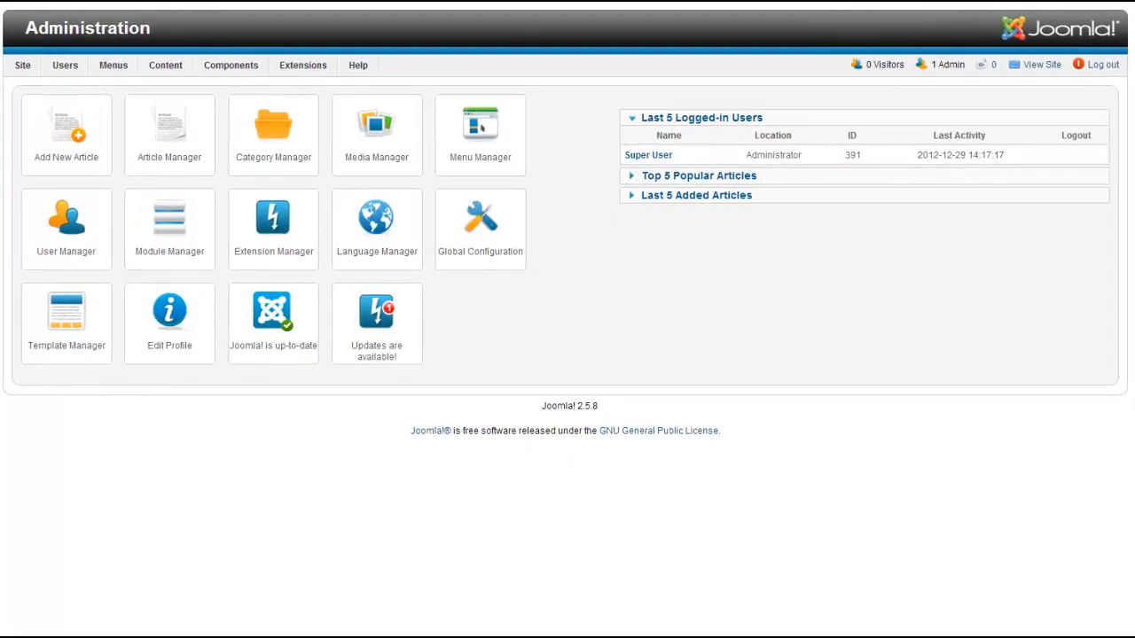
pyautogui.moveTo(837, 570)
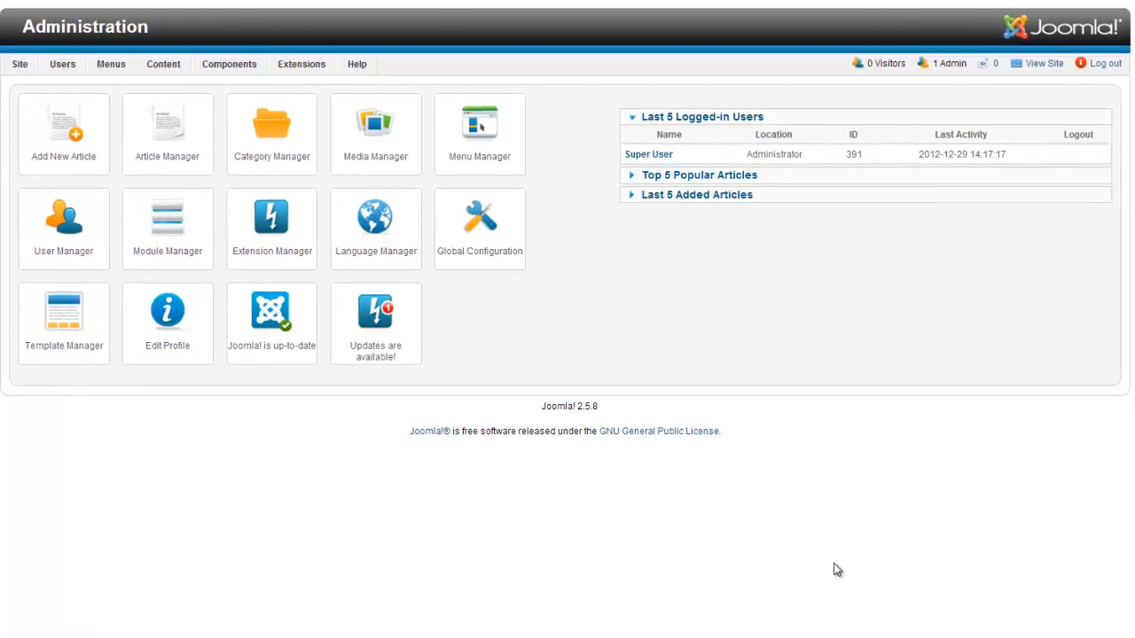
pyautogui.moveTo(851, 452)
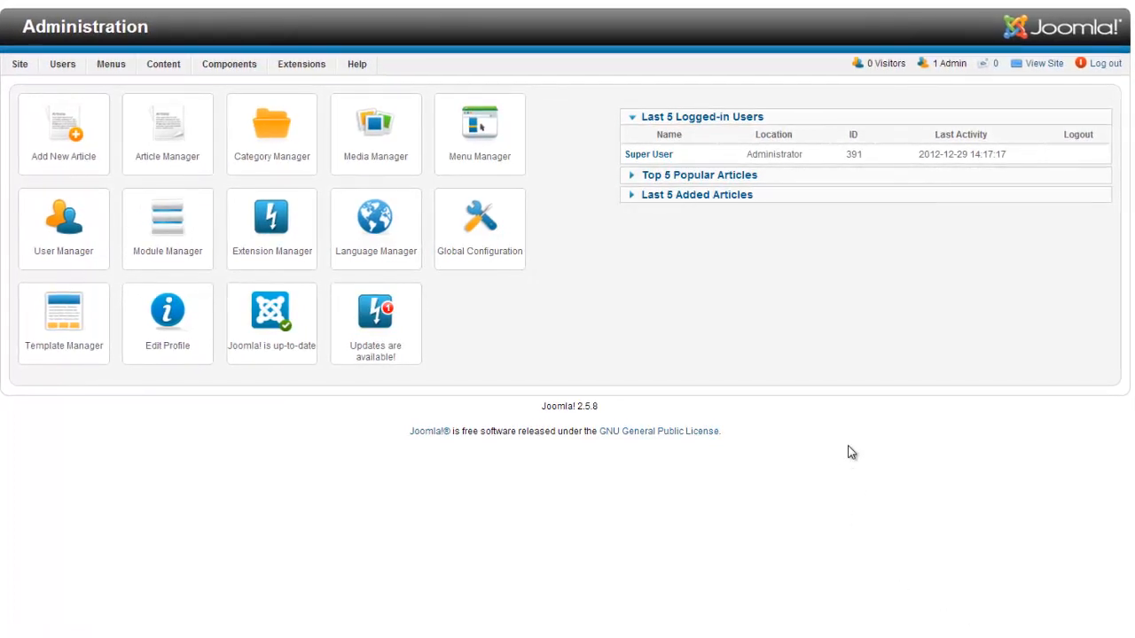
pyautogui.moveTo(695, 344)
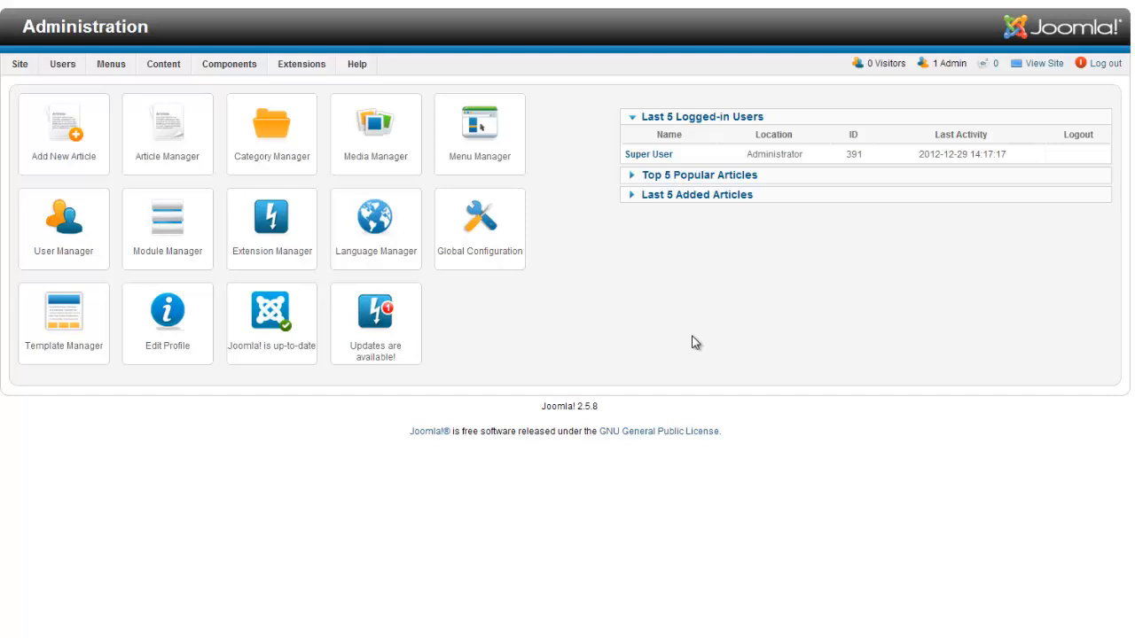
pyautogui.moveTo(265, 131)
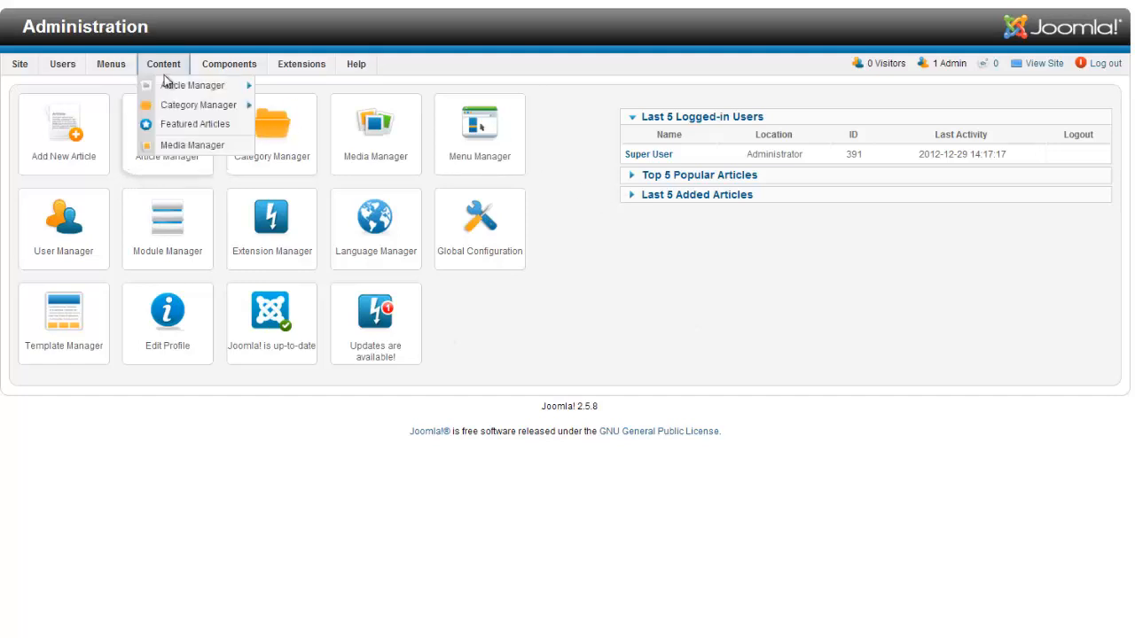
pyautogui.moveTo(192, 85)
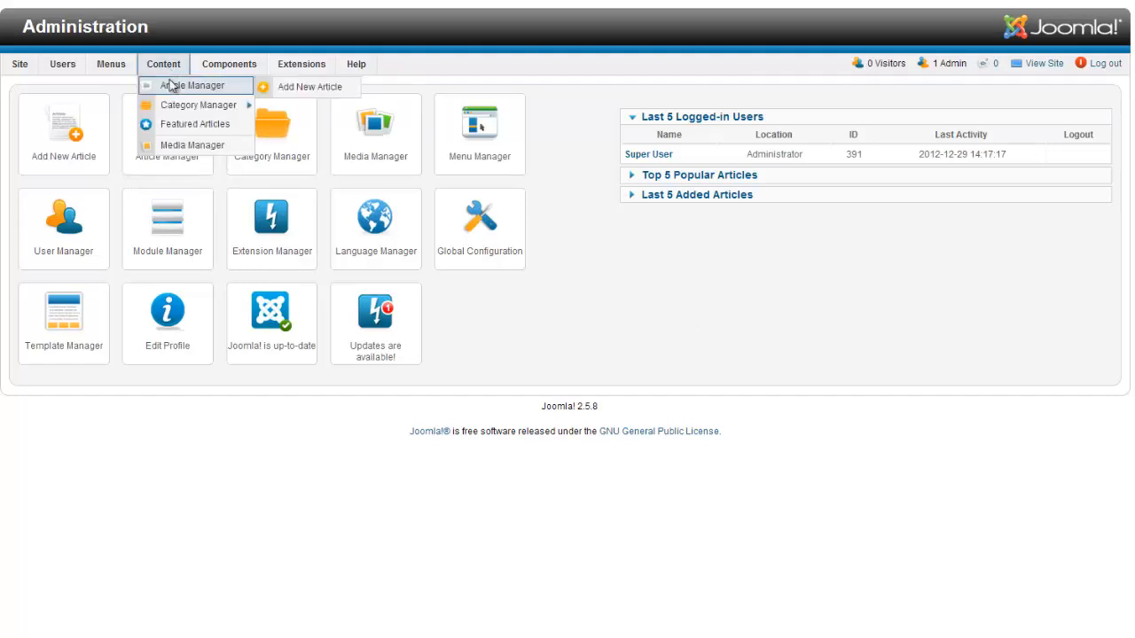
pyautogui.moveTo(197, 86)
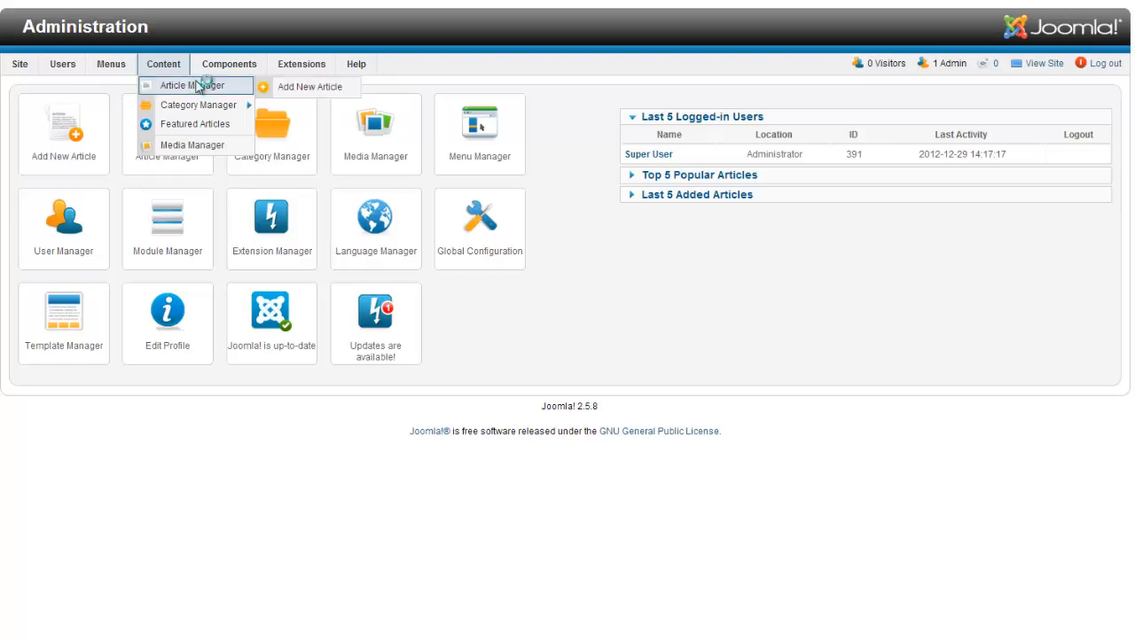
# Show the Article Manager list of all site articles via Content > Article Manager
pyautogui.click(188, 85)
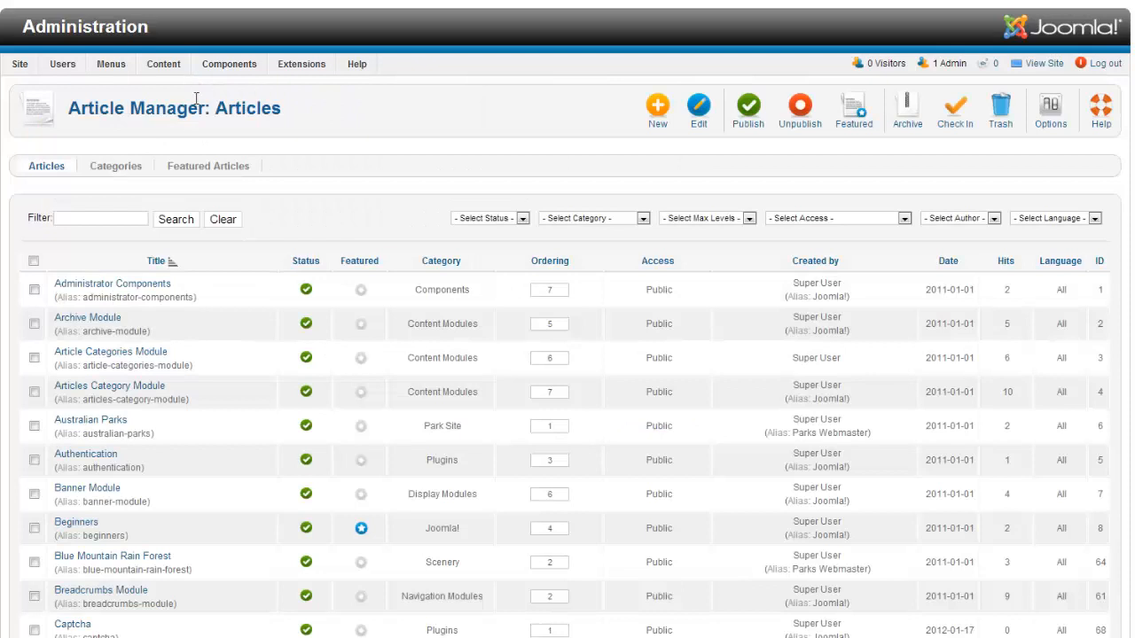
pyautogui.moveTo(234, 267)
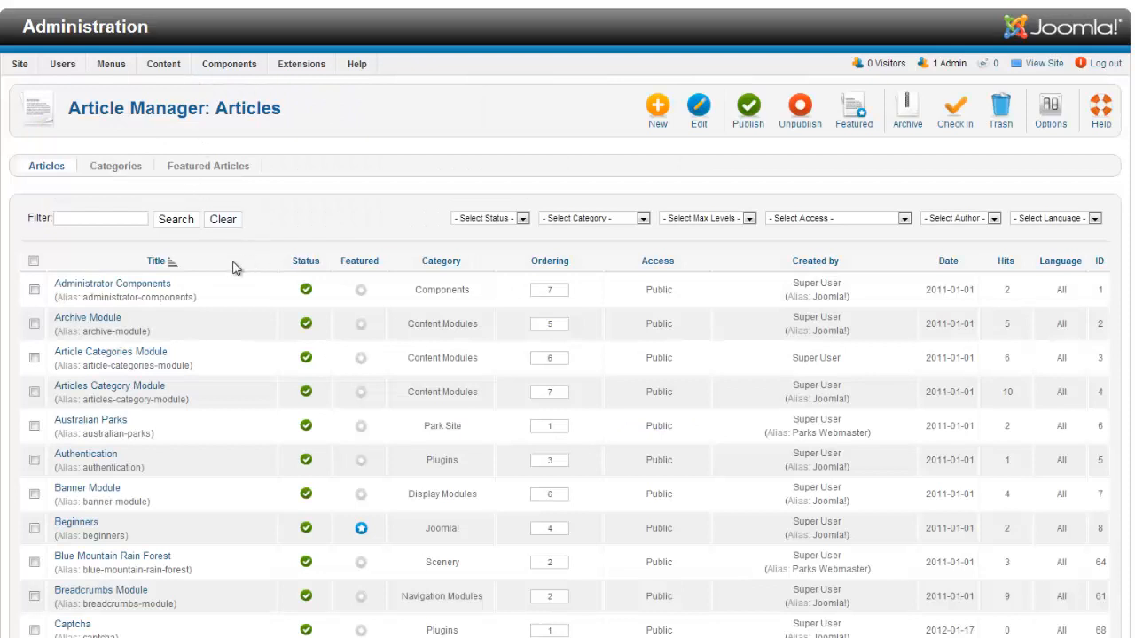
pyautogui.moveTo(193, 337)
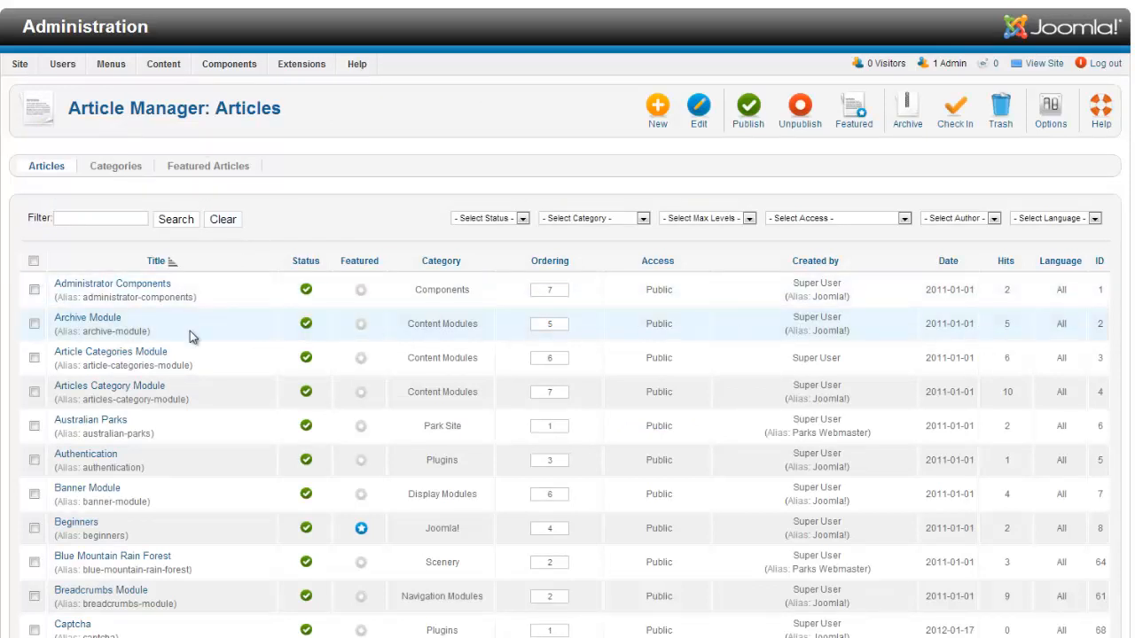
pyautogui.moveTo(106, 287)
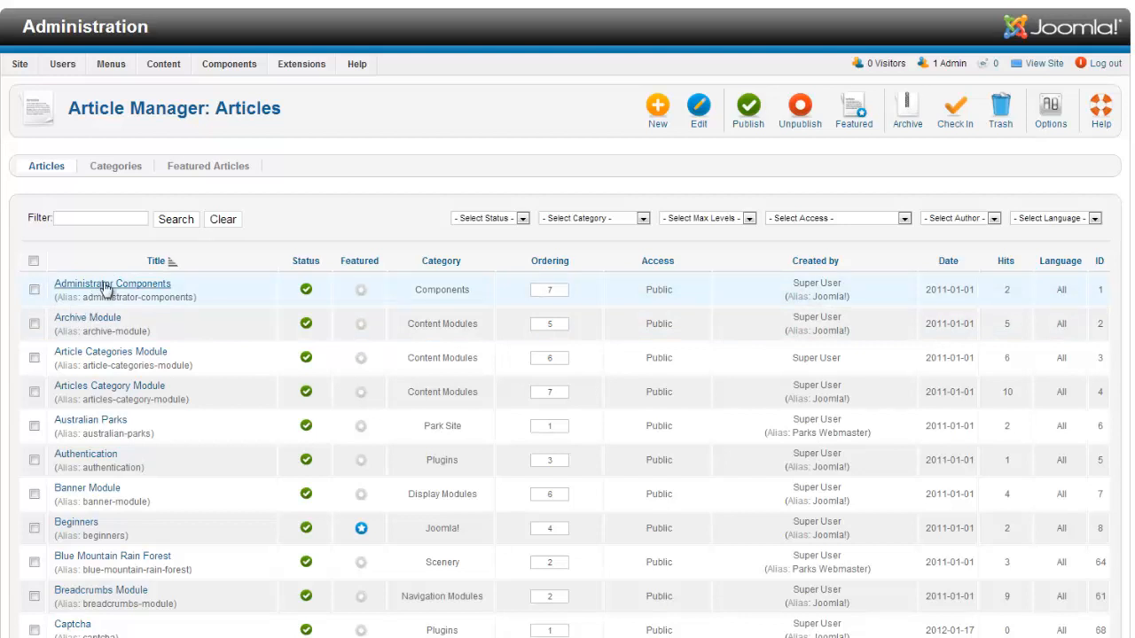
pyautogui.moveTo(121, 287)
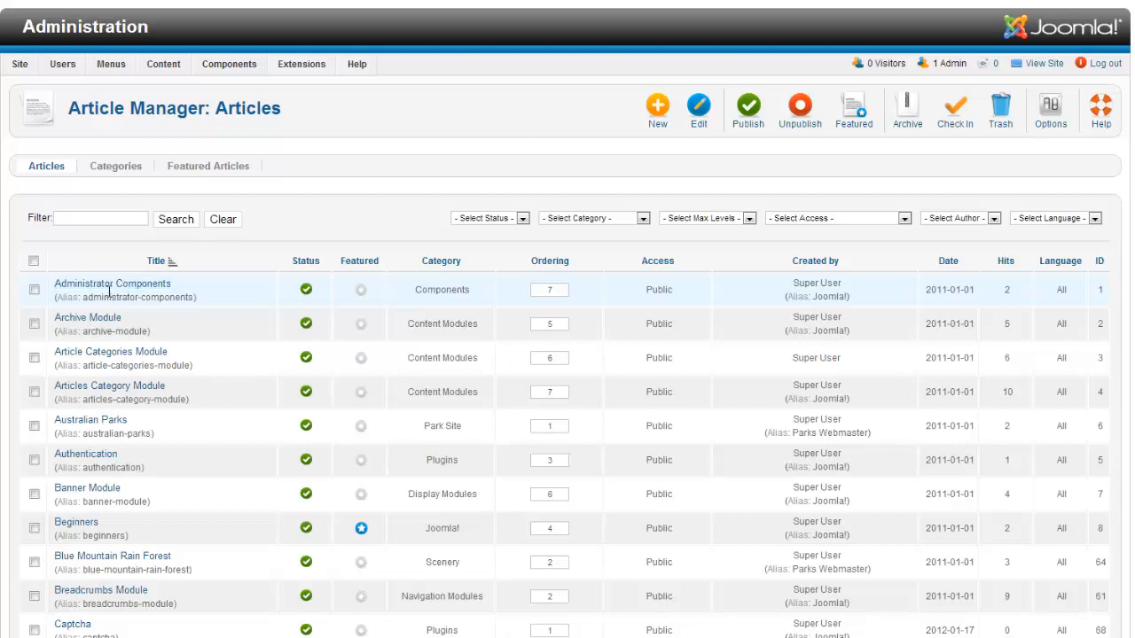
pyautogui.doubleClick(85, 298)
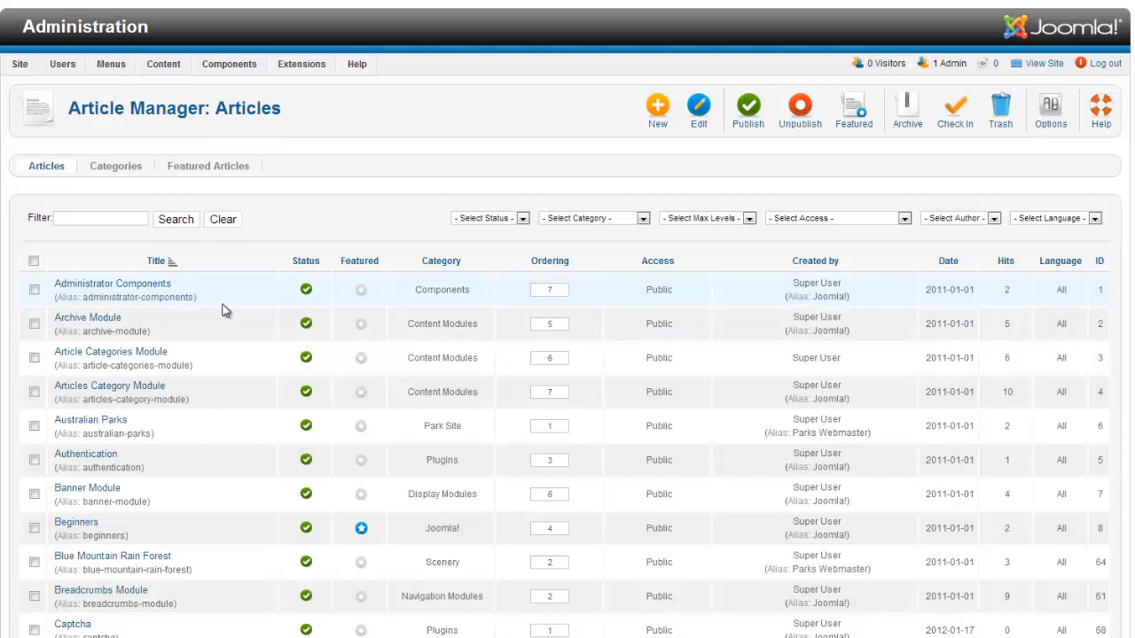
pyautogui.moveTo(85, 298)
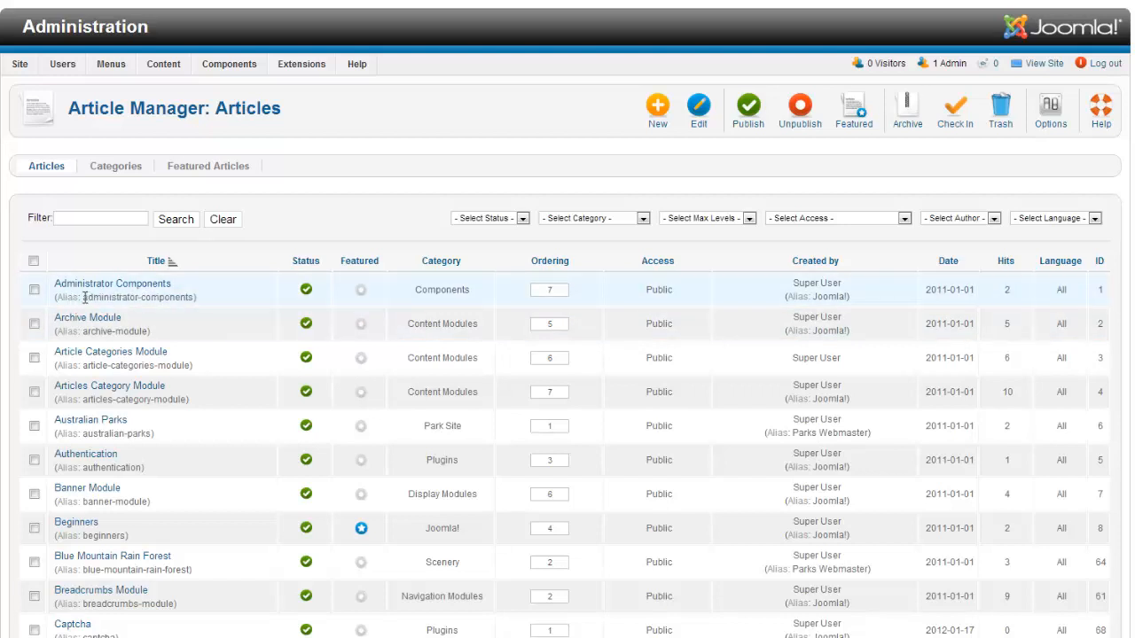
pyautogui.moveTo(305, 291)
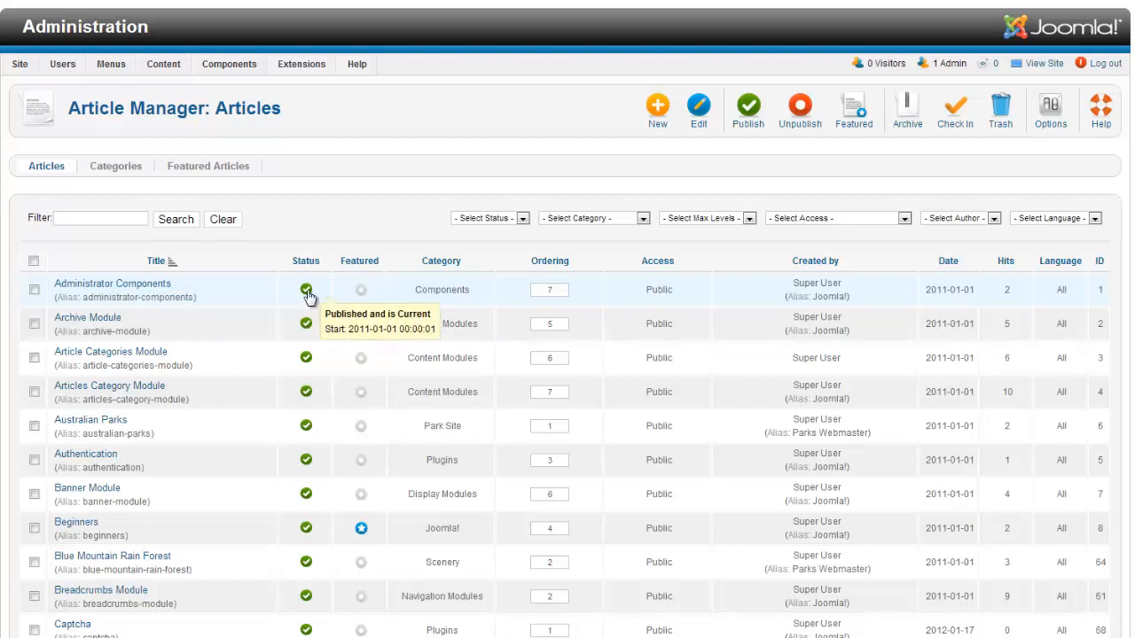
# Unpublish the Administrator Components article, then set it back to published
pyautogui.click(34, 287)
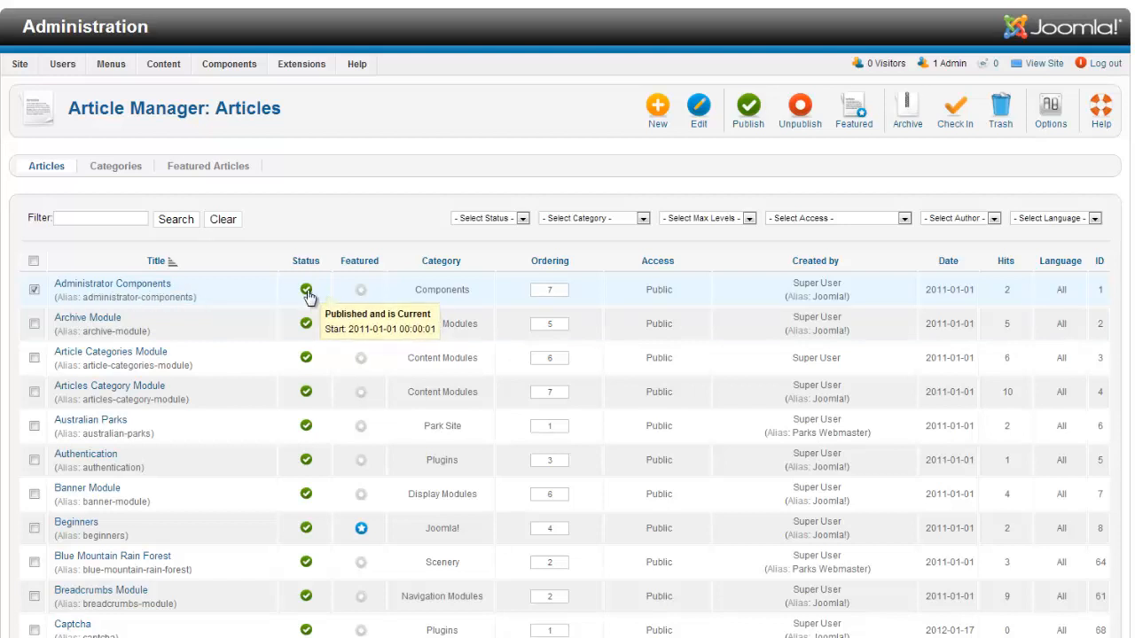
pyautogui.click(305, 289)
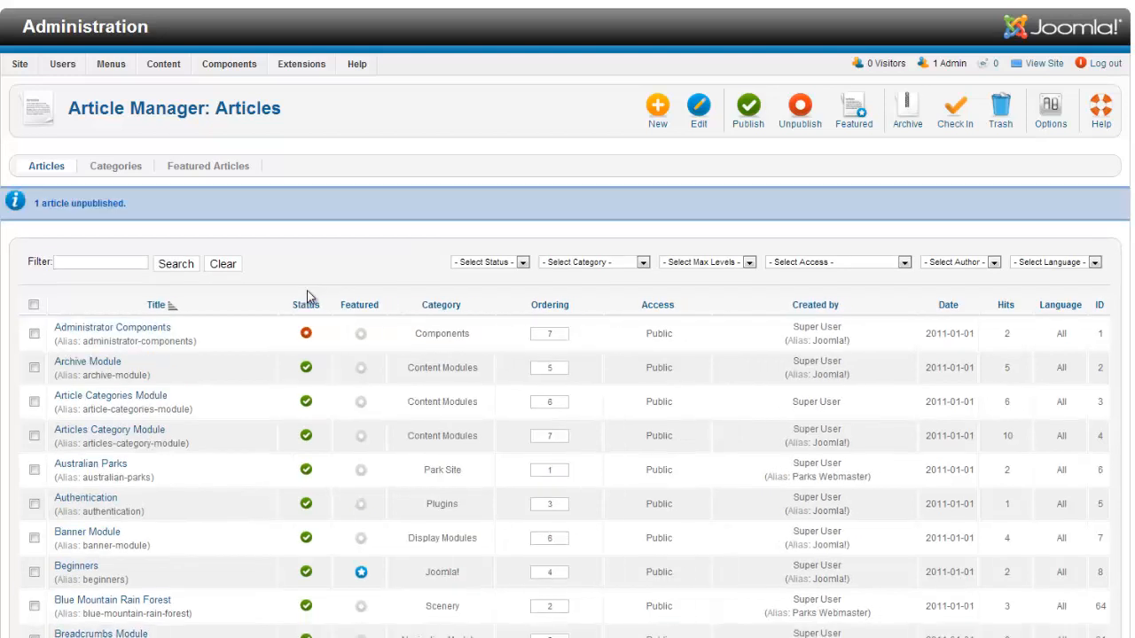
pyautogui.moveTo(305, 334)
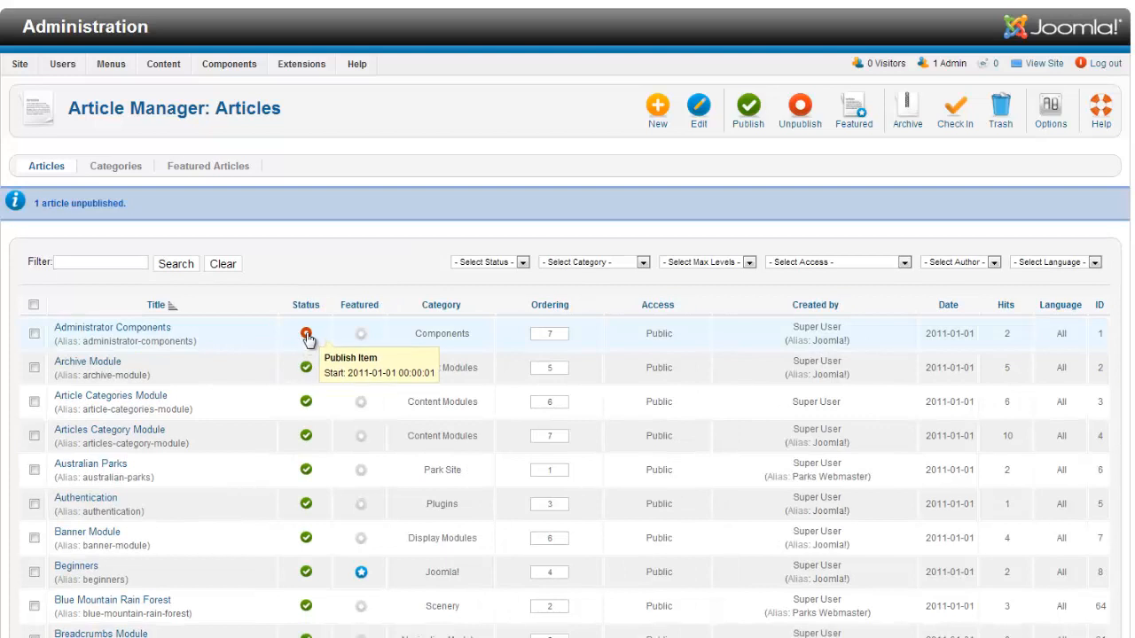
pyautogui.click(34, 334)
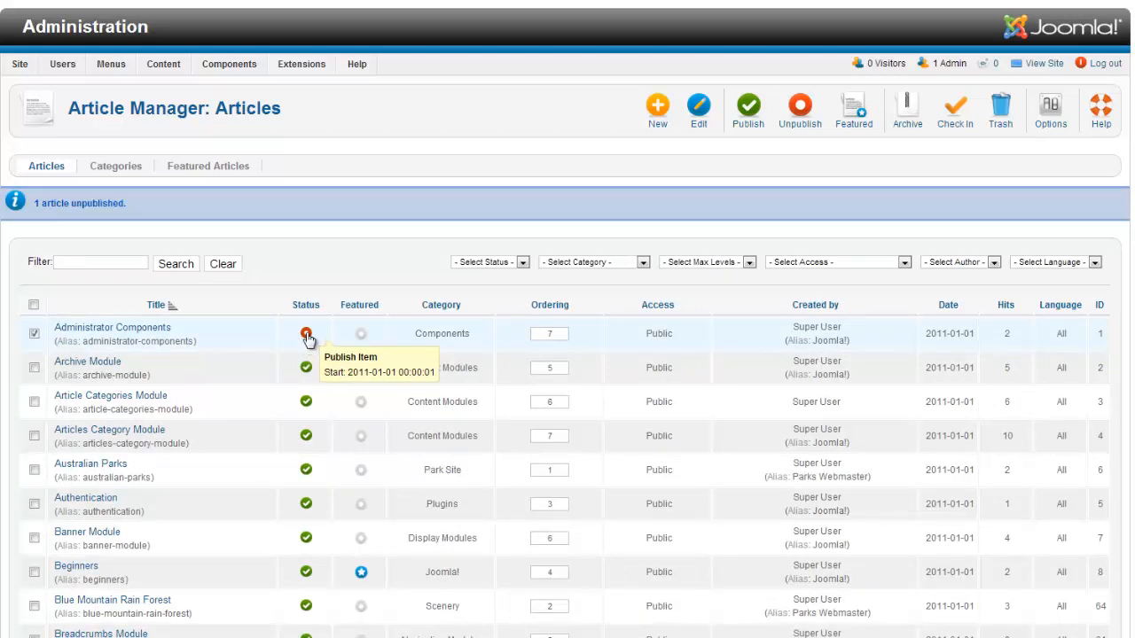
pyautogui.click(305, 340)
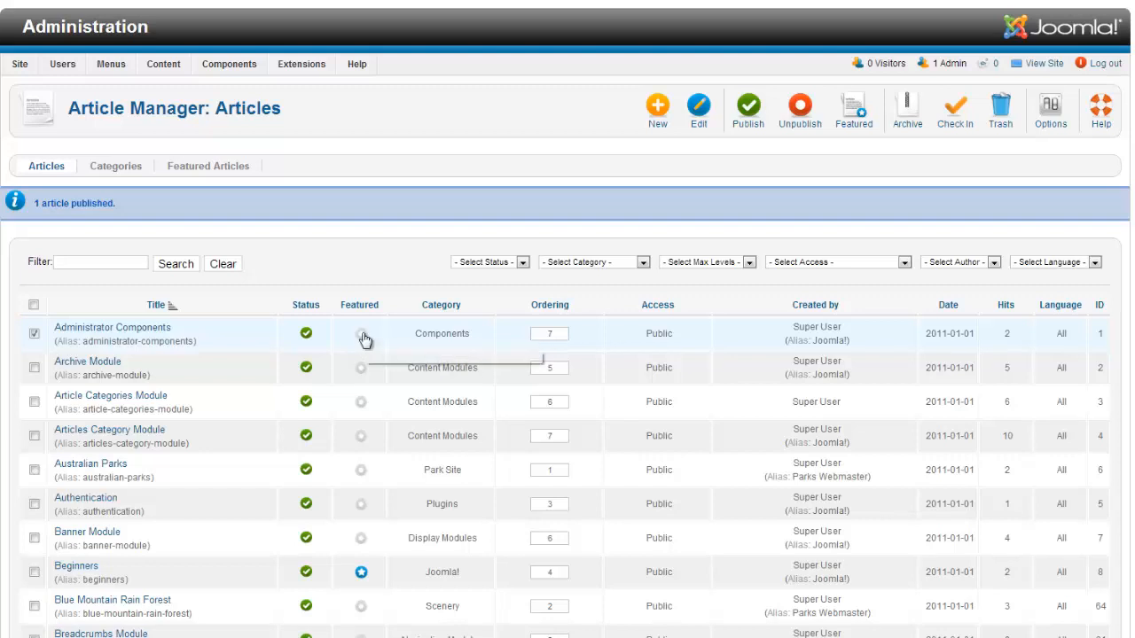
pyautogui.moveTo(361, 340)
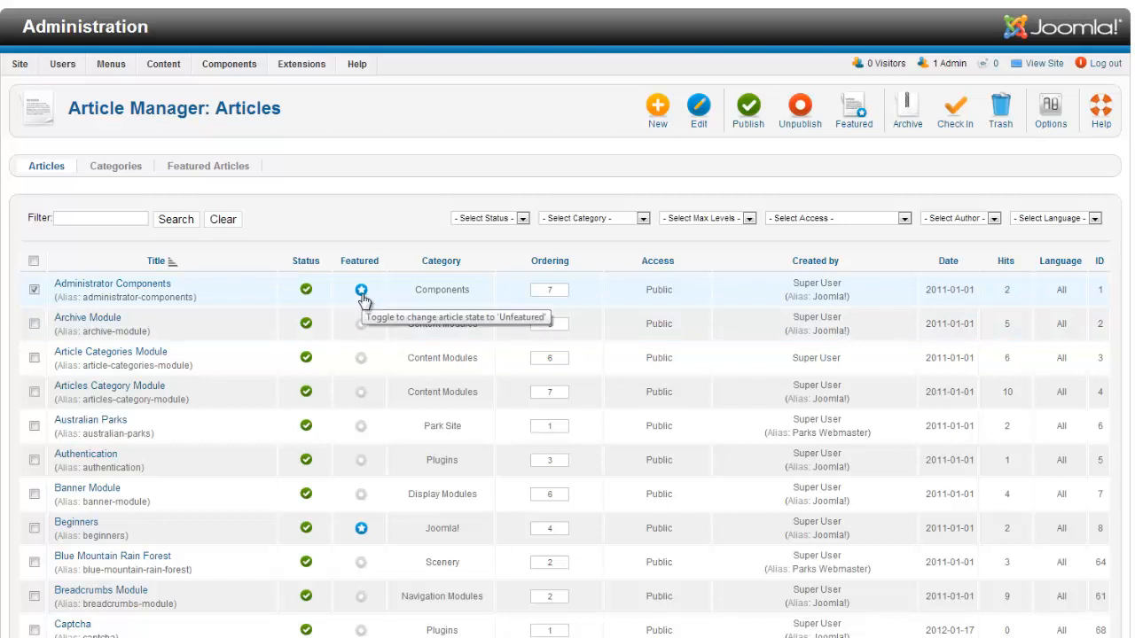
pyautogui.click(361, 289)
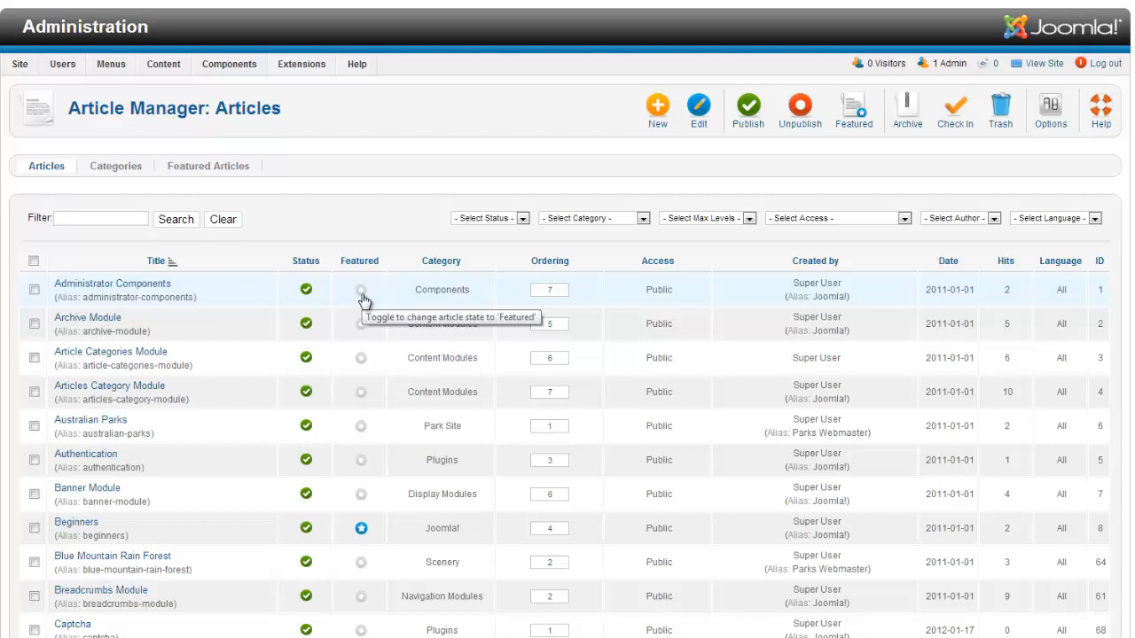
pyautogui.moveTo(425, 293)
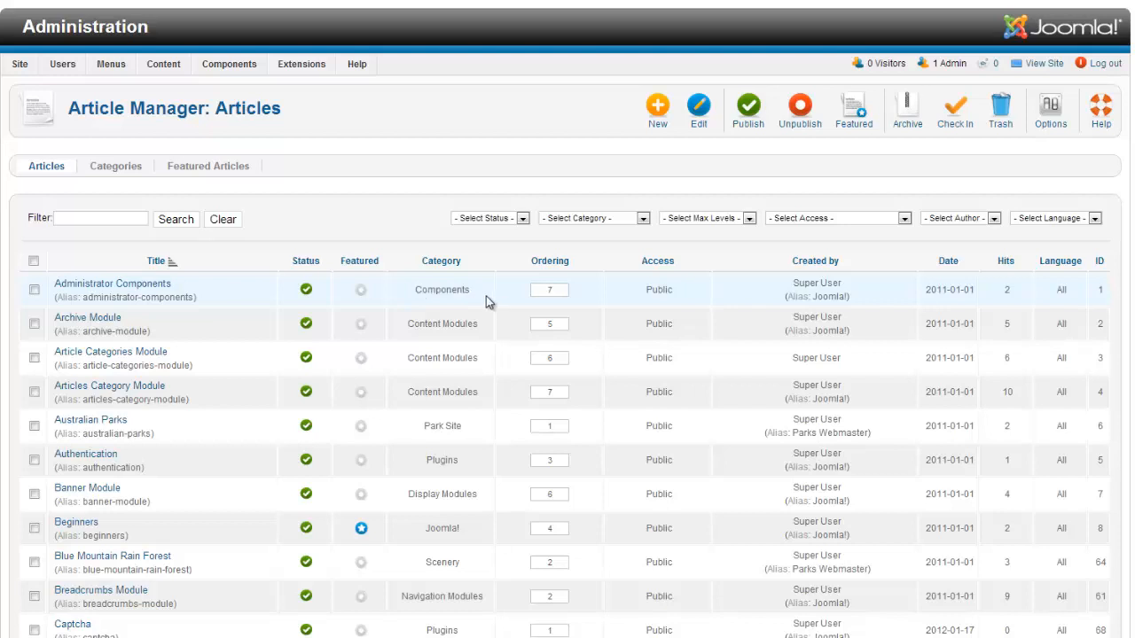
pyautogui.doubleClick(440, 289)
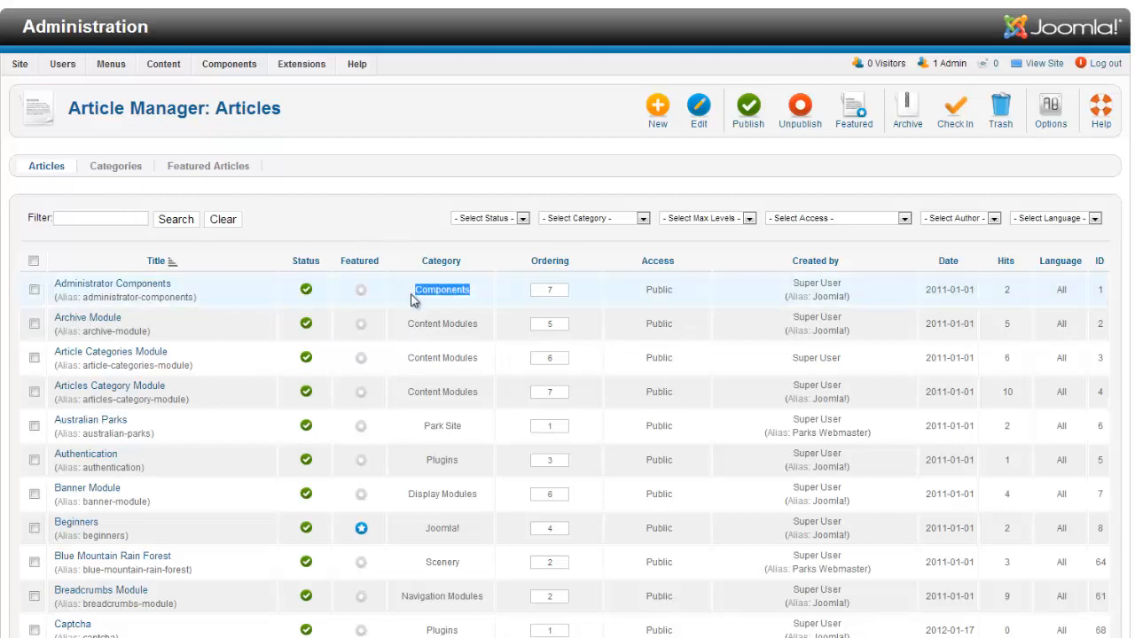
pyautogui.moveTo(493, 316)
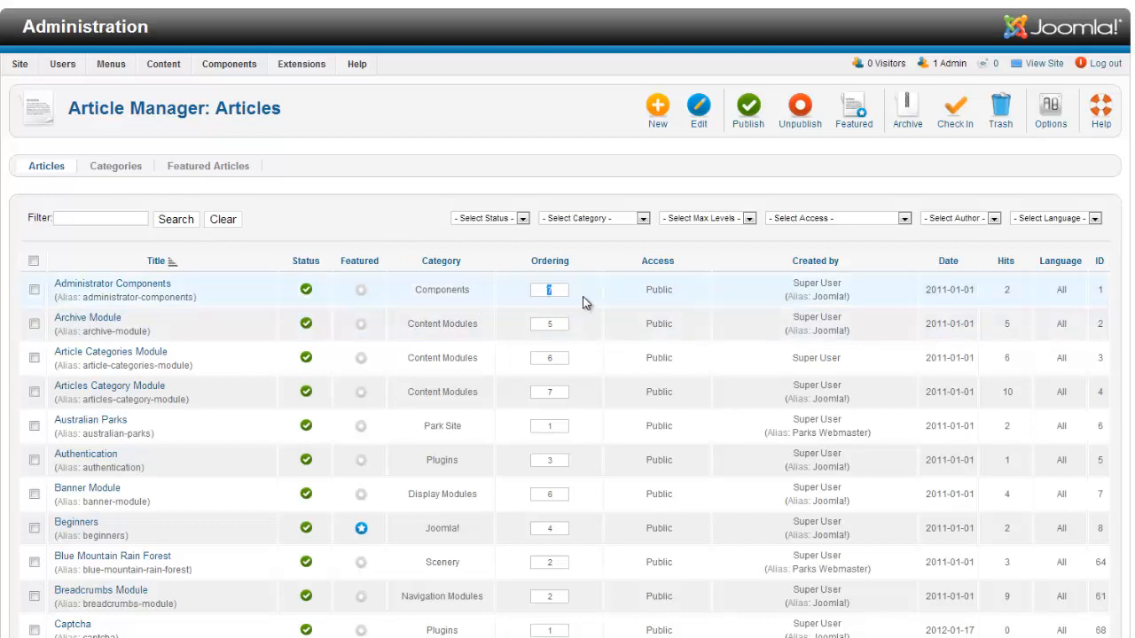
pyautogui.moveTo(592, 331)
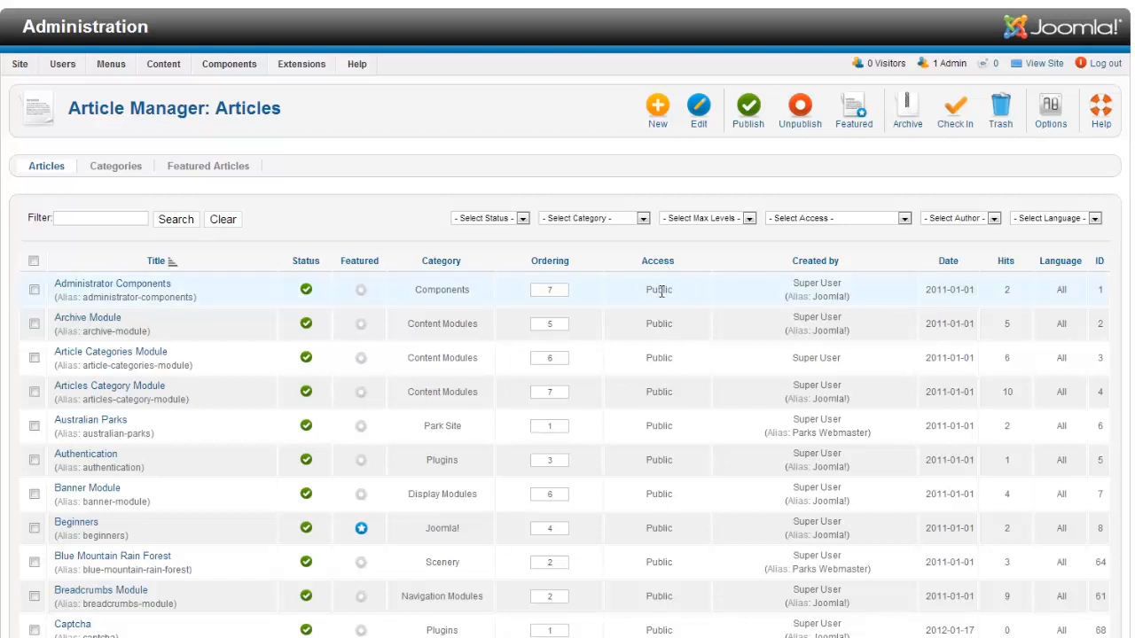
pyautogui.moveTo(645, 295)
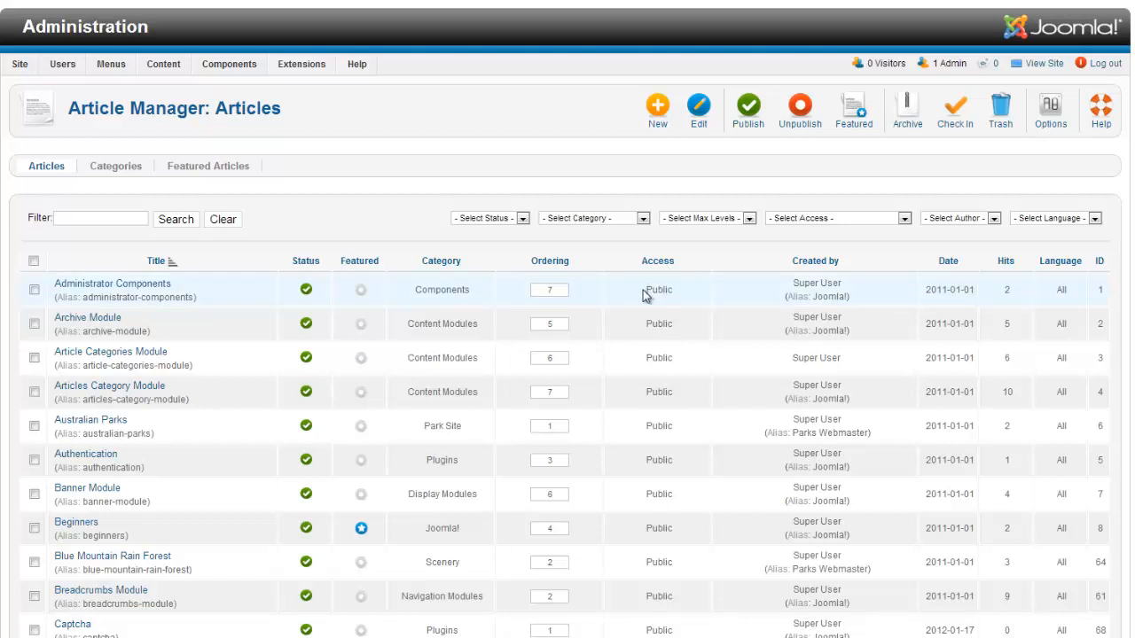
pyautogui.moveTo(752, 282)
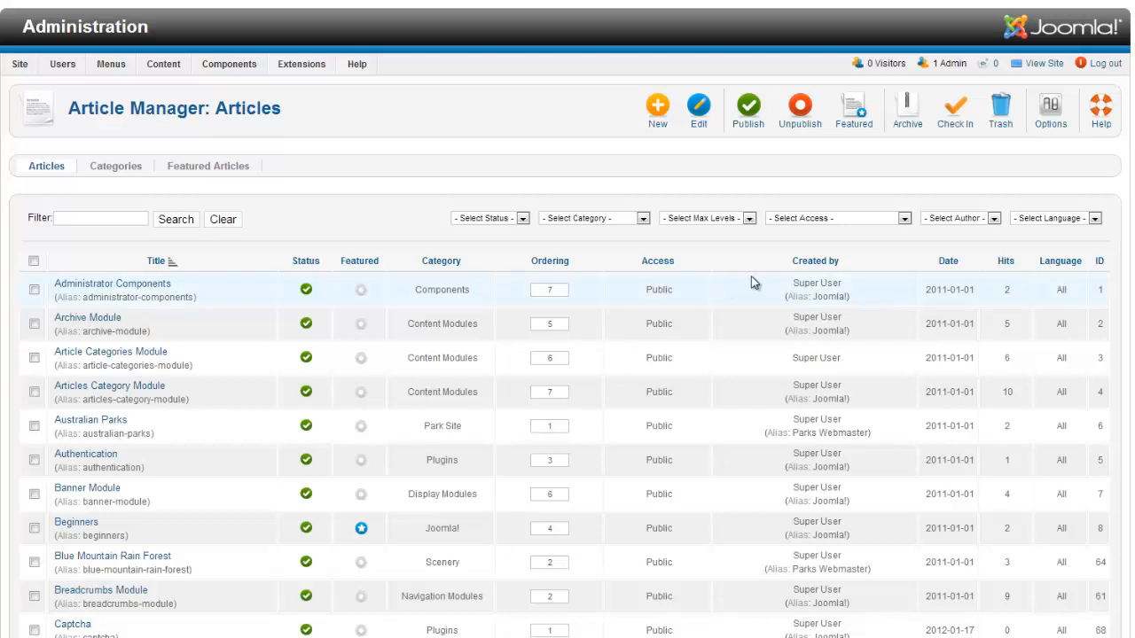
pyautogui.moveTo(830, 277)
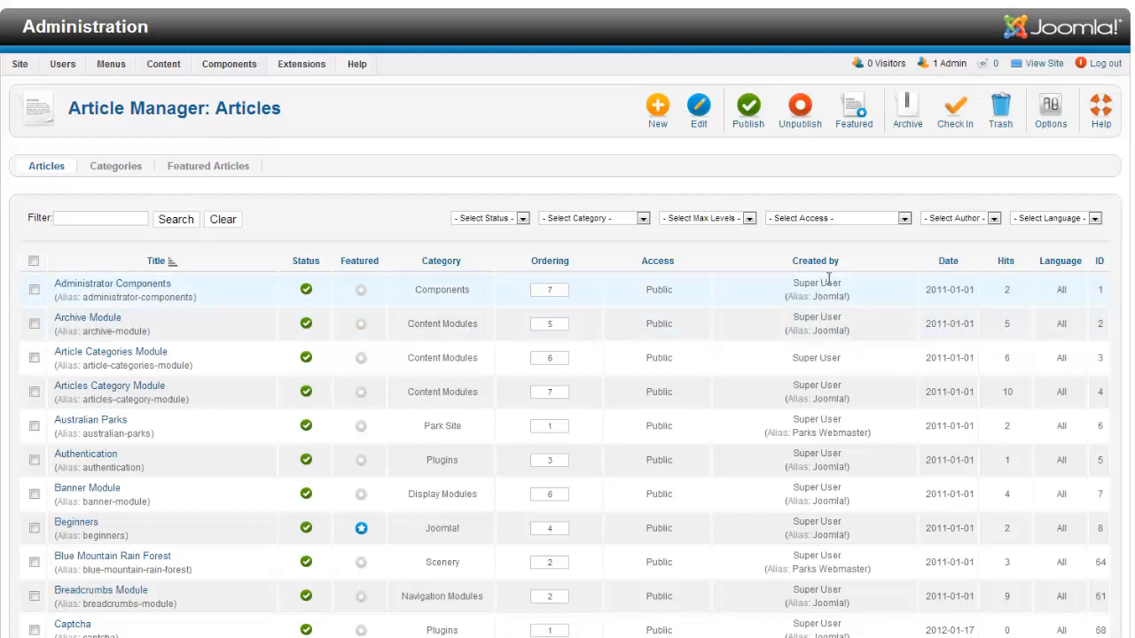
pyautogui.moveTo(950, 305)
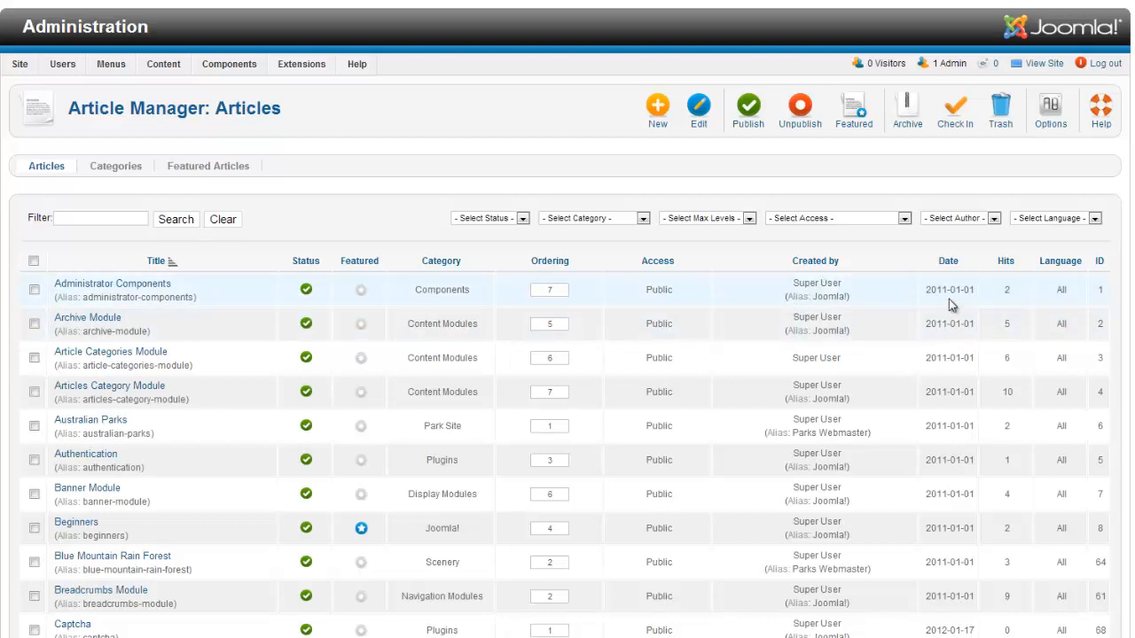
pyautogui.doubleClick(947, 289)
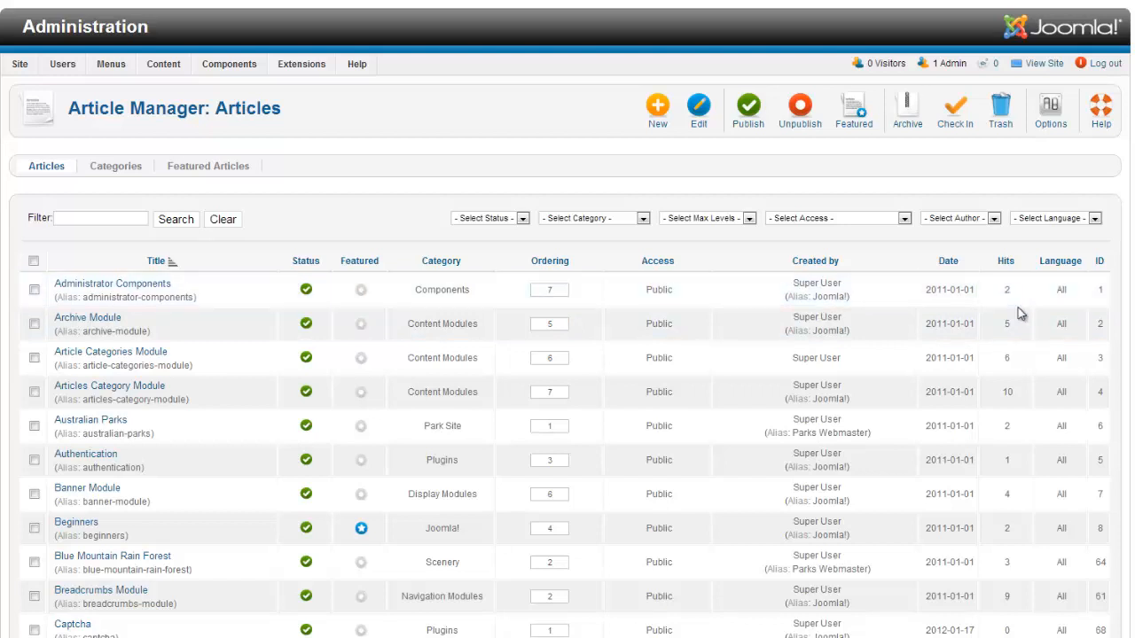
pyautogui.moveTo(156, 392)
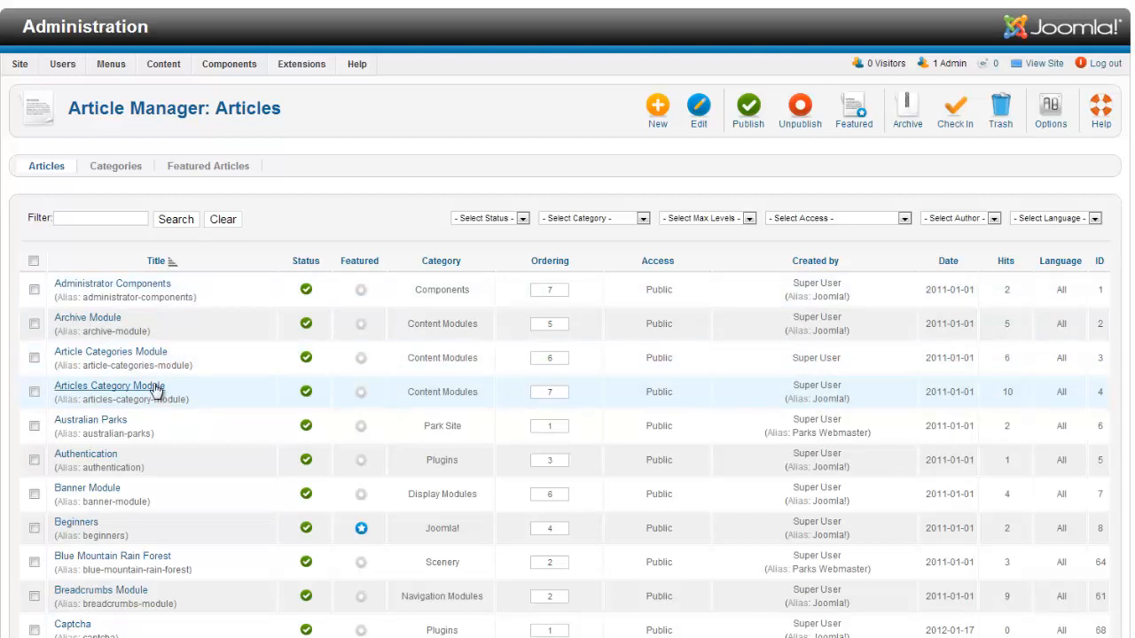
pyautogui.moveTo(699, 391)
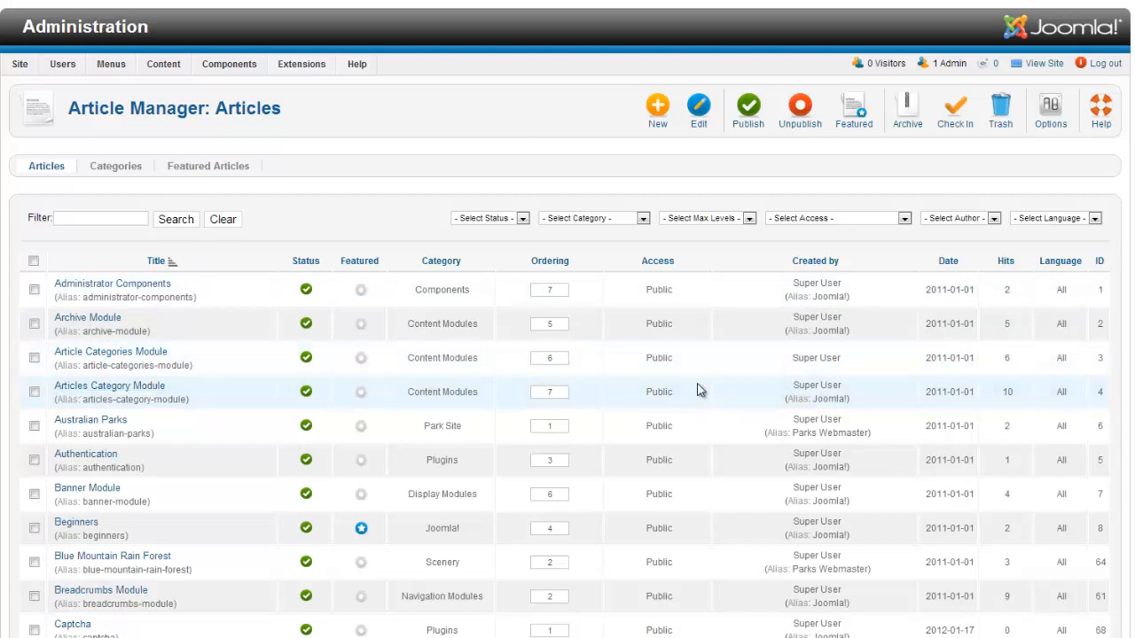
pyautogui.moveTo(1039, 308)
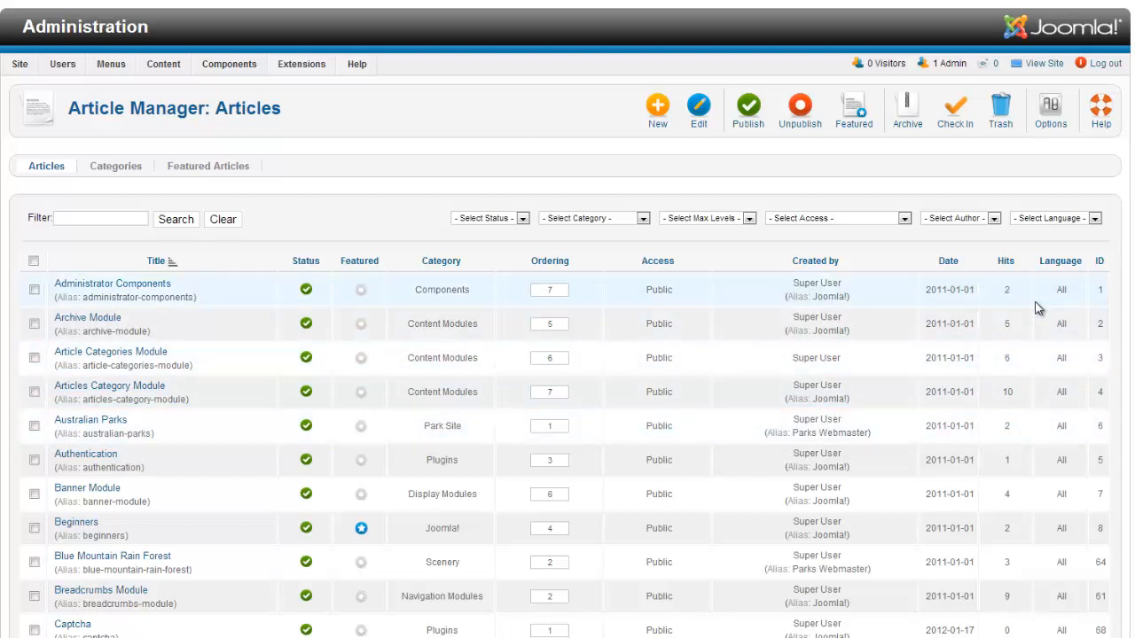
pyautogui.moveTo(1027, 298)
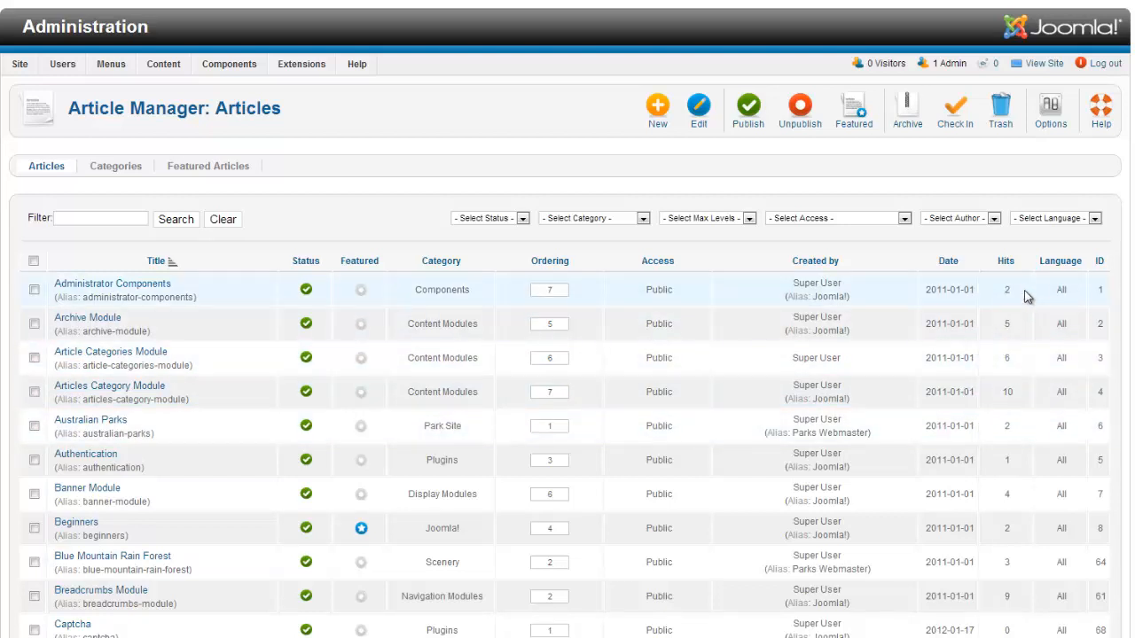
pyautogui.moveTo(1048, 305)
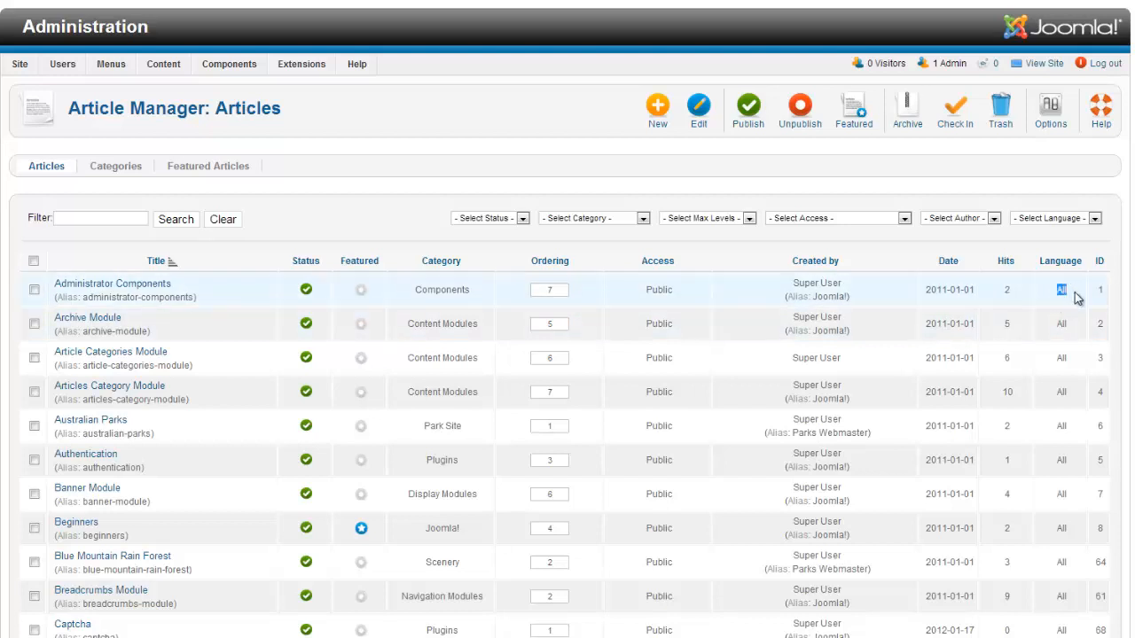
pyautogui.moveTo(1099, 292)
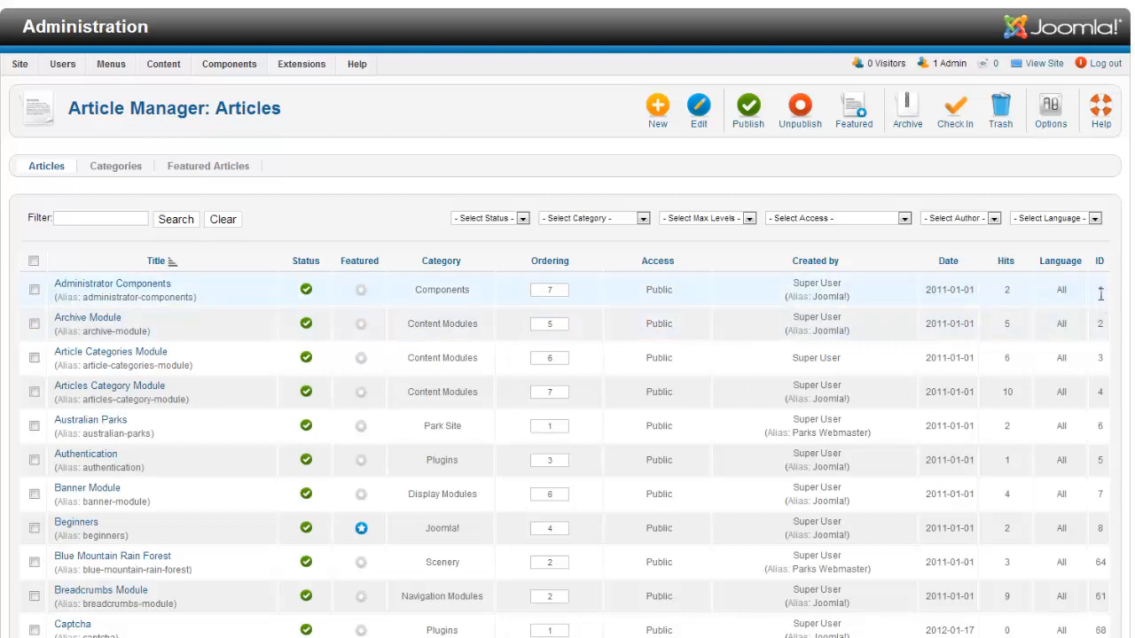
pyautogui.moveTo(1096, 318)
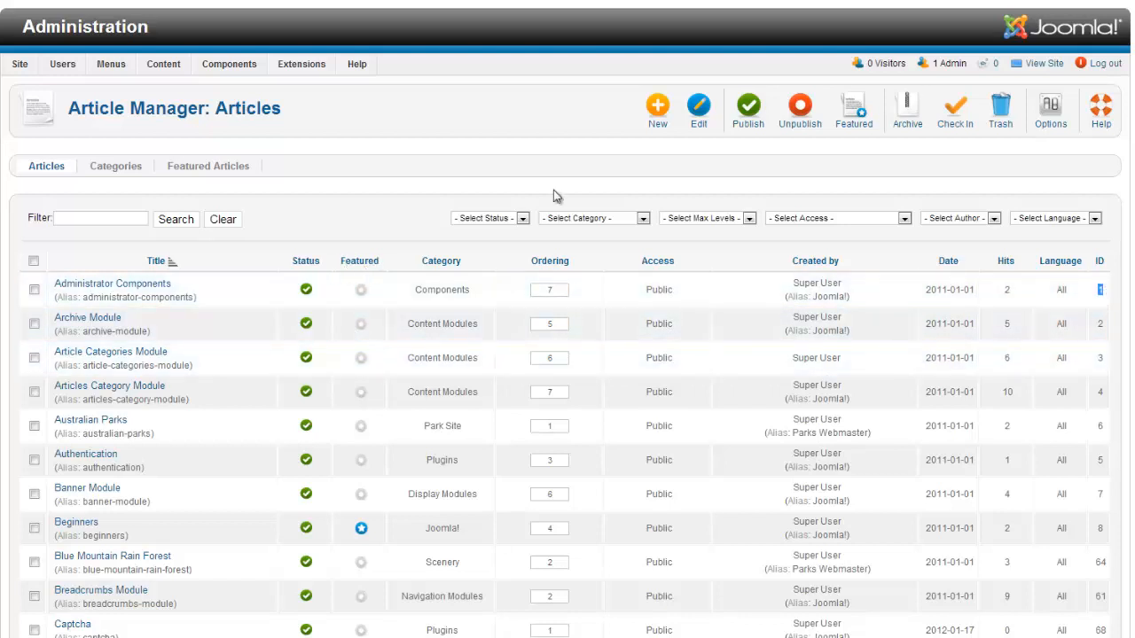
pyautogui.moveTo(1032, 104)
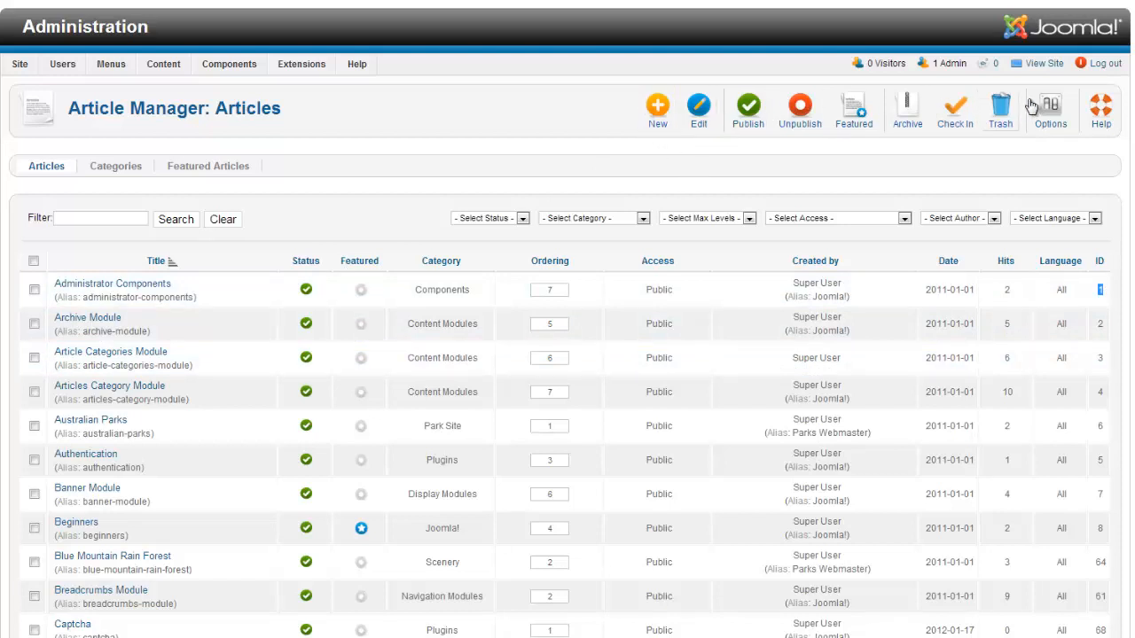
pyautogui.moveTo(823, 108)
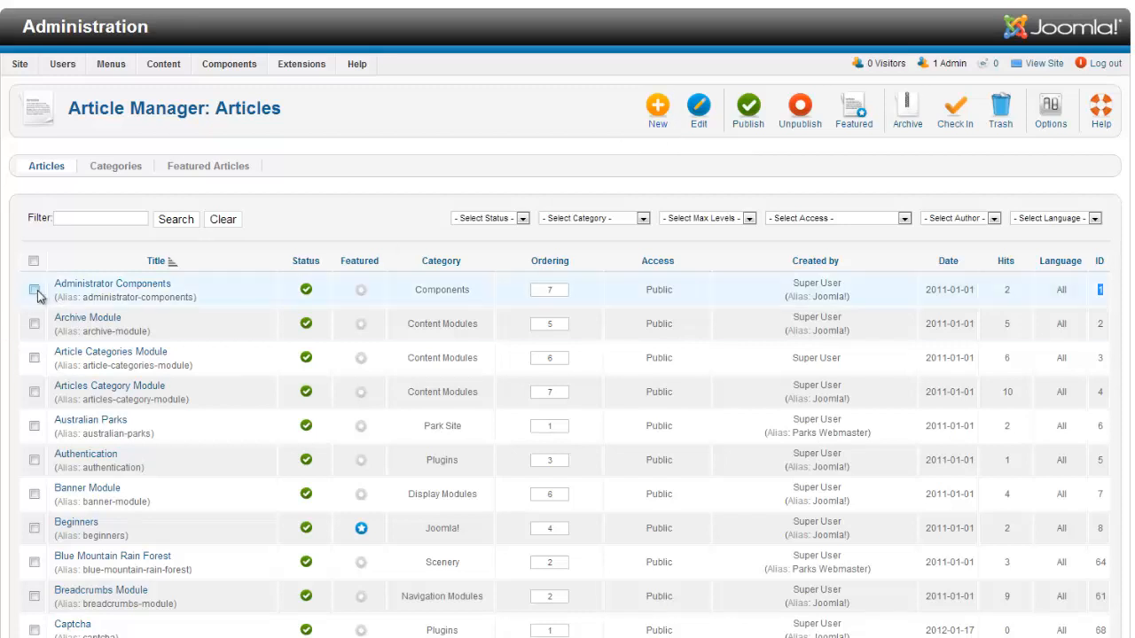
# Tick the checkbox beside Administrator Components so toolbar actions target it
pyautogui.click(34, 289)
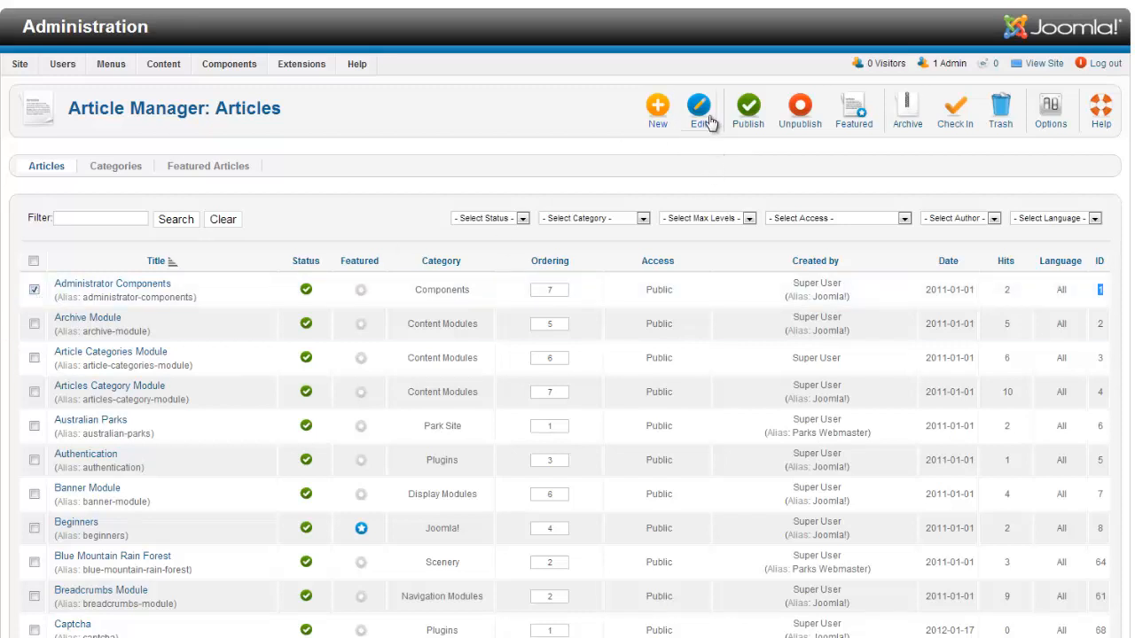
pyautogui.moveTo(780, 124)
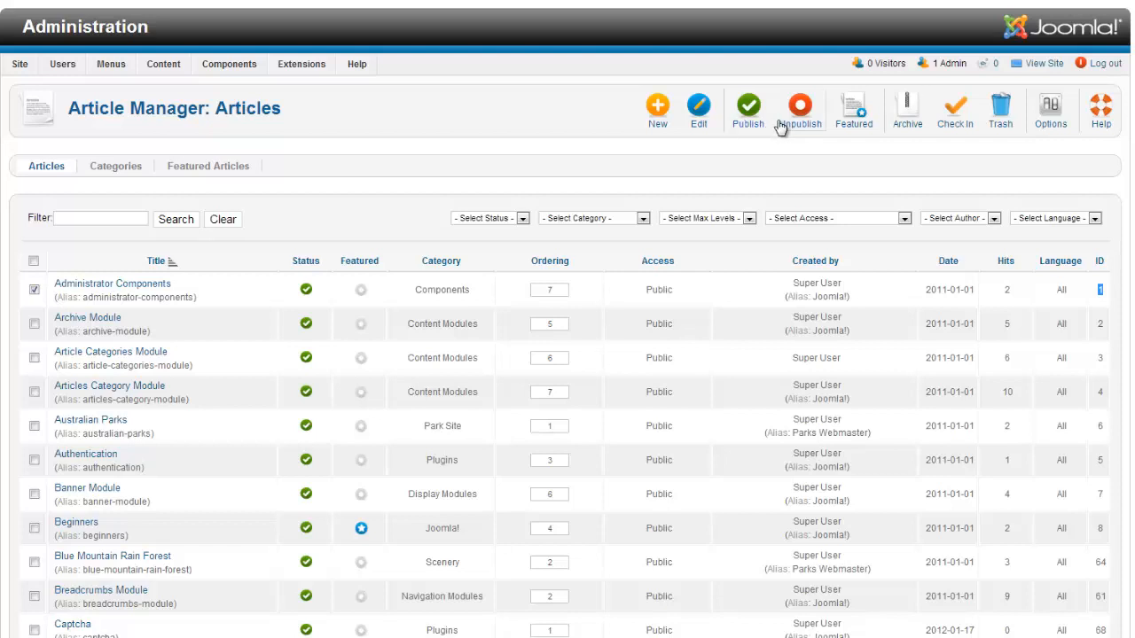
pyautogui.moveTo(832, 124)
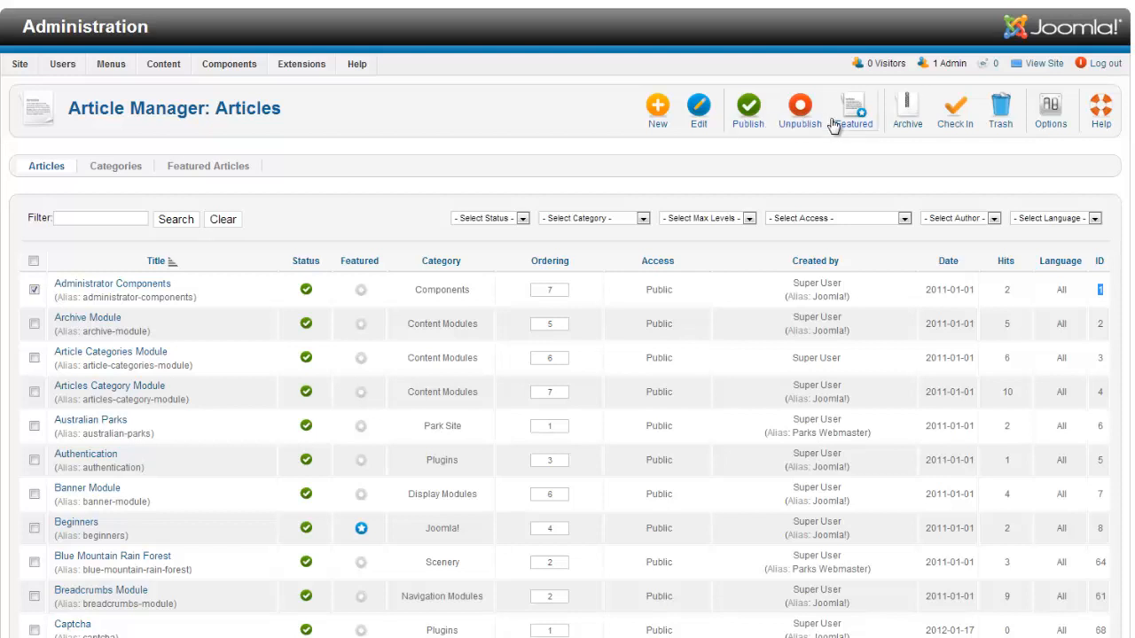
pyautogui.moveTo(904, 139)
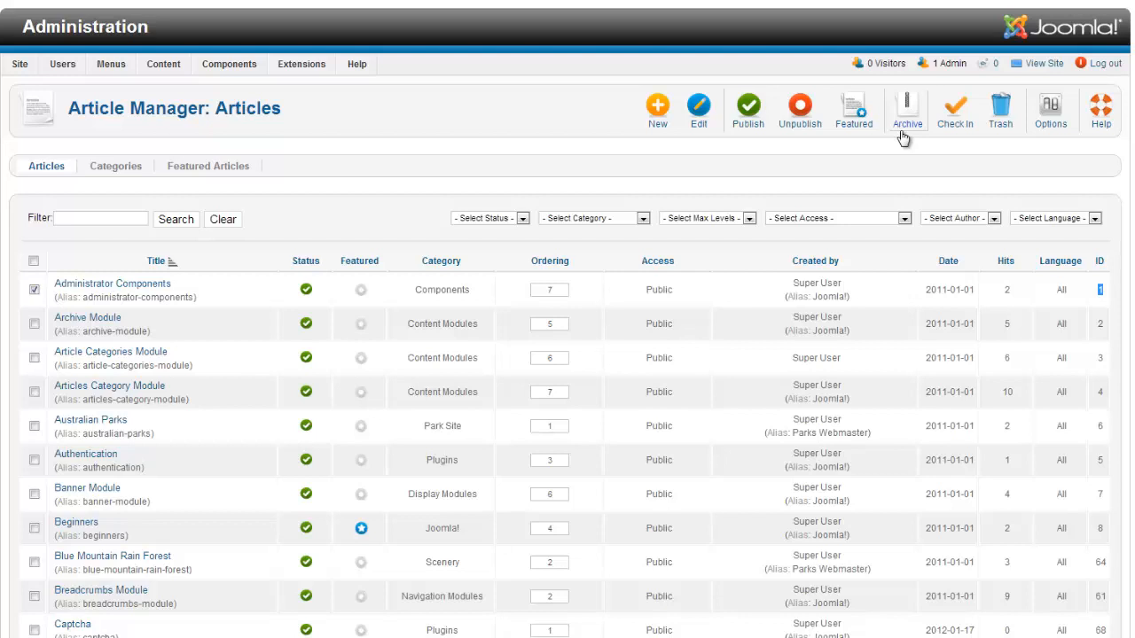
pyautogui.moveTo(954, 110)
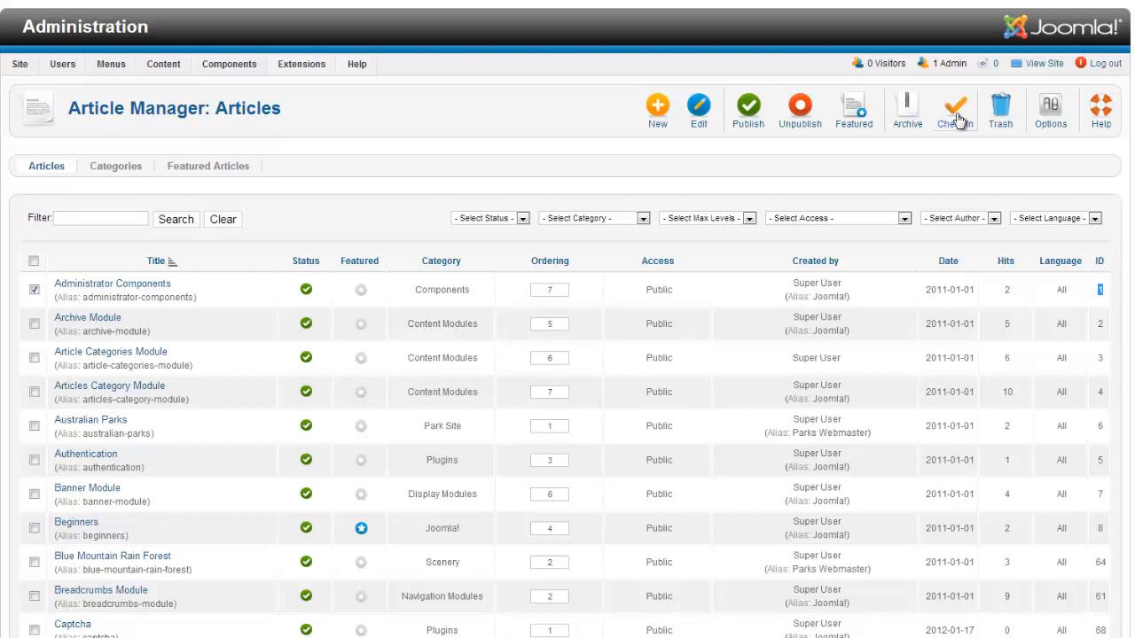
pyautogui.moveTo(926, 167)
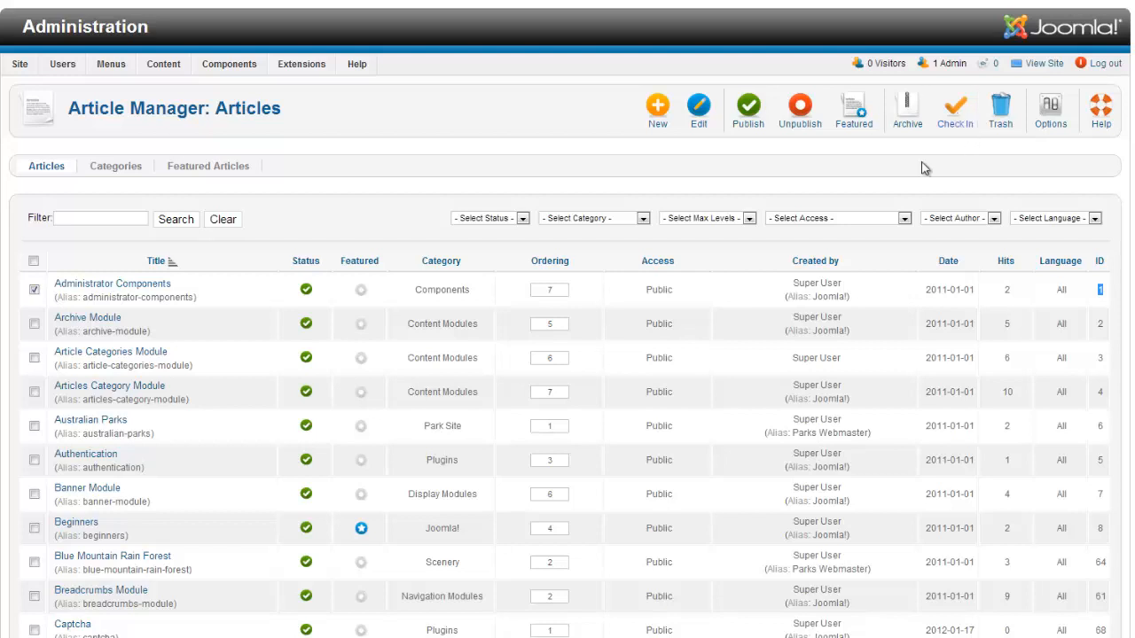
pyautogui.moveTo(849, 180)
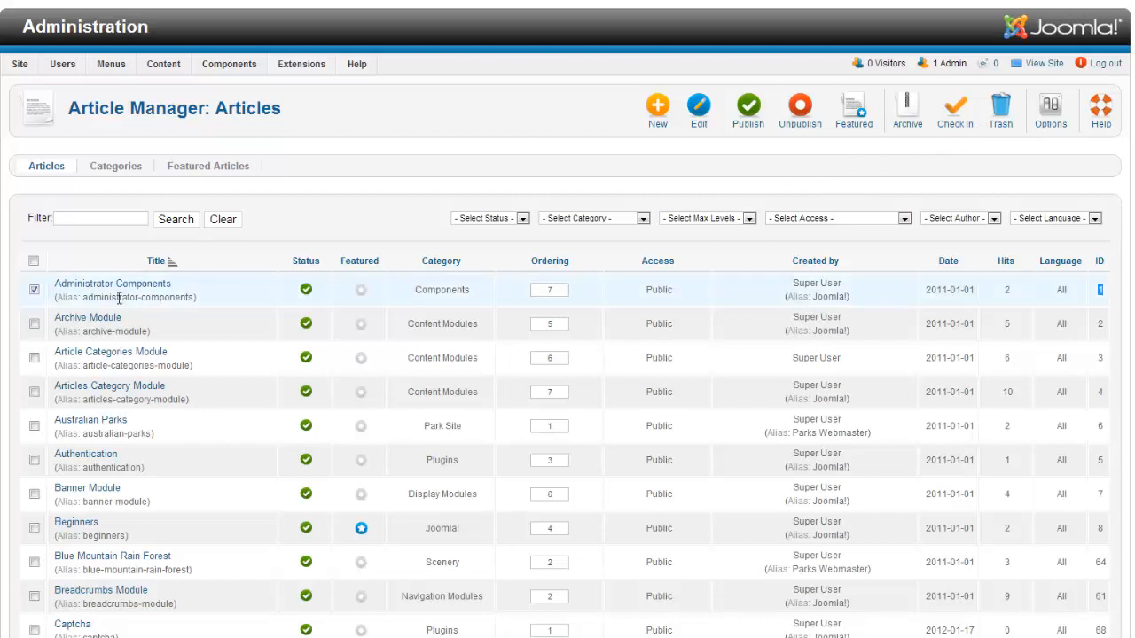
pyautogui.moveTo(151, 401)
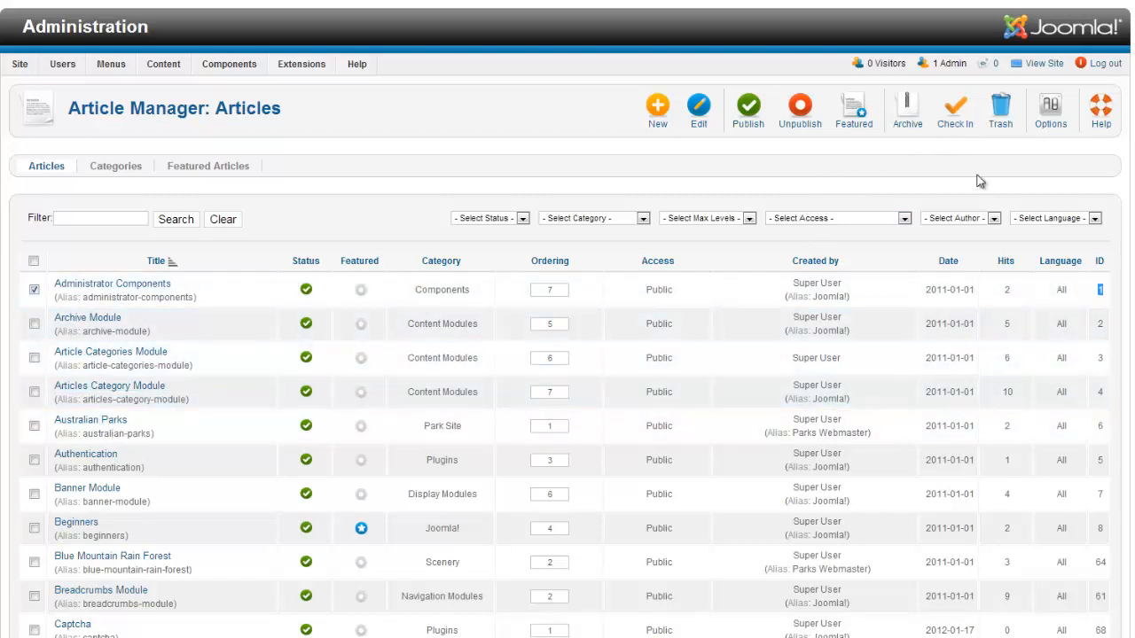
pyautogui.moveTo(1036, 164)
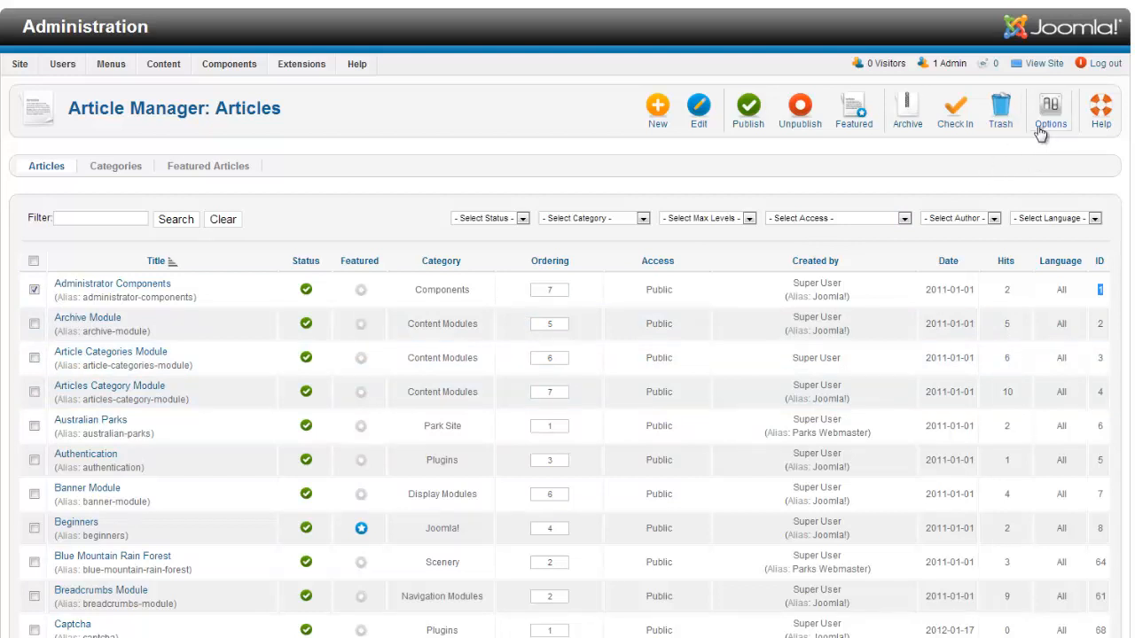
pyautogui.moveTo(1063, 138)
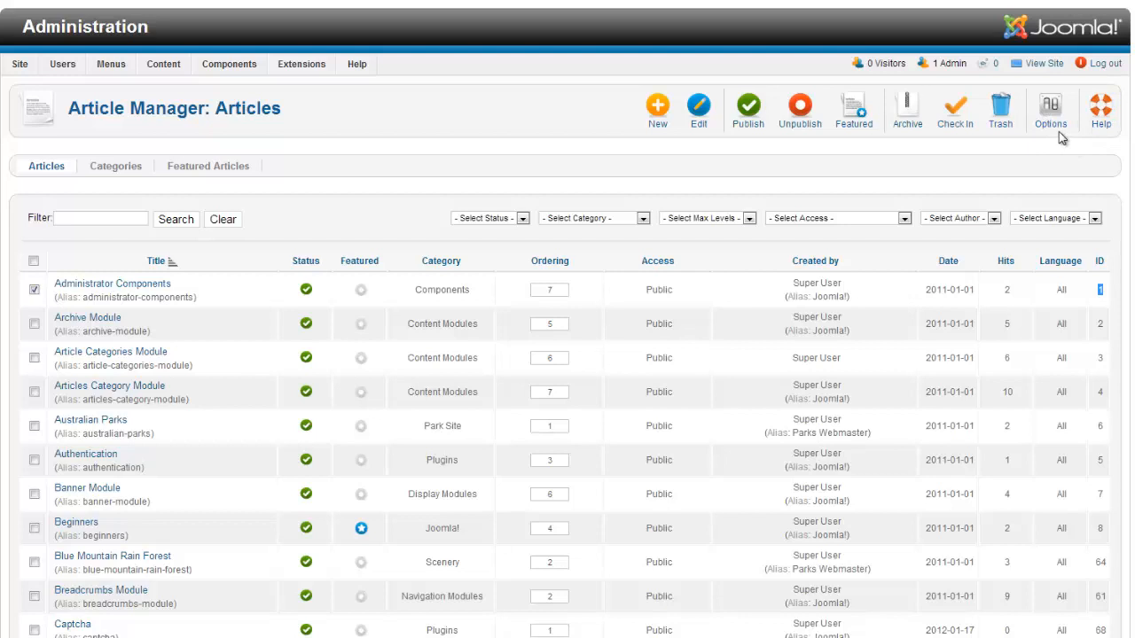
pyautogui.moveTo(1058, 127)
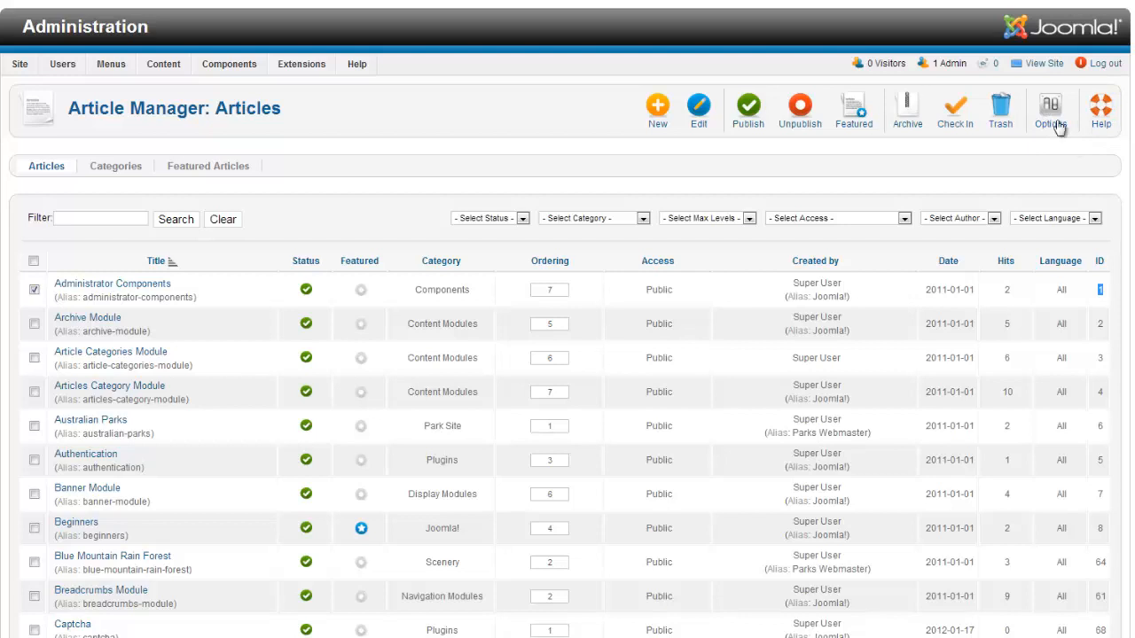
pyautogui.moveTo(656, 477)
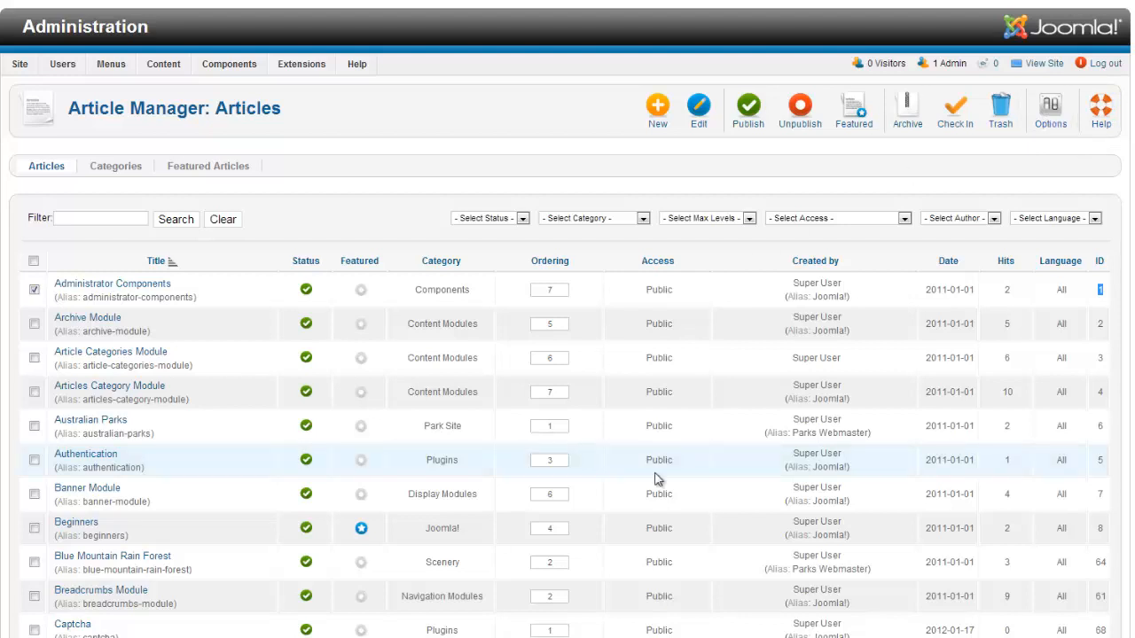
pyautogui.moveTo(486, 333)
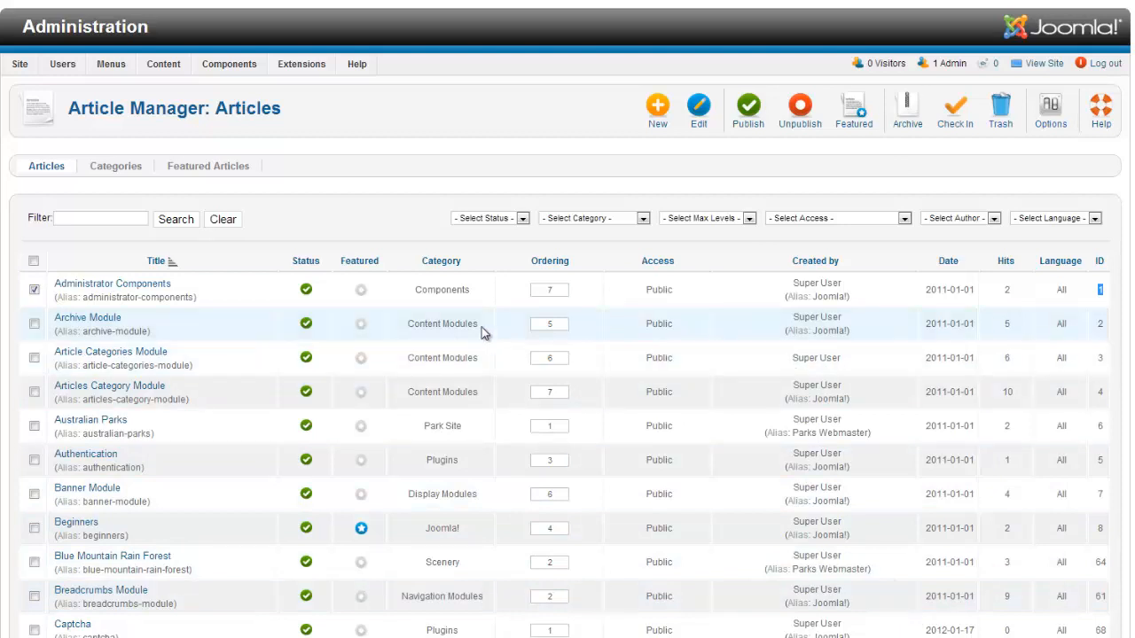
pyautogui.moveTo(486, 323)
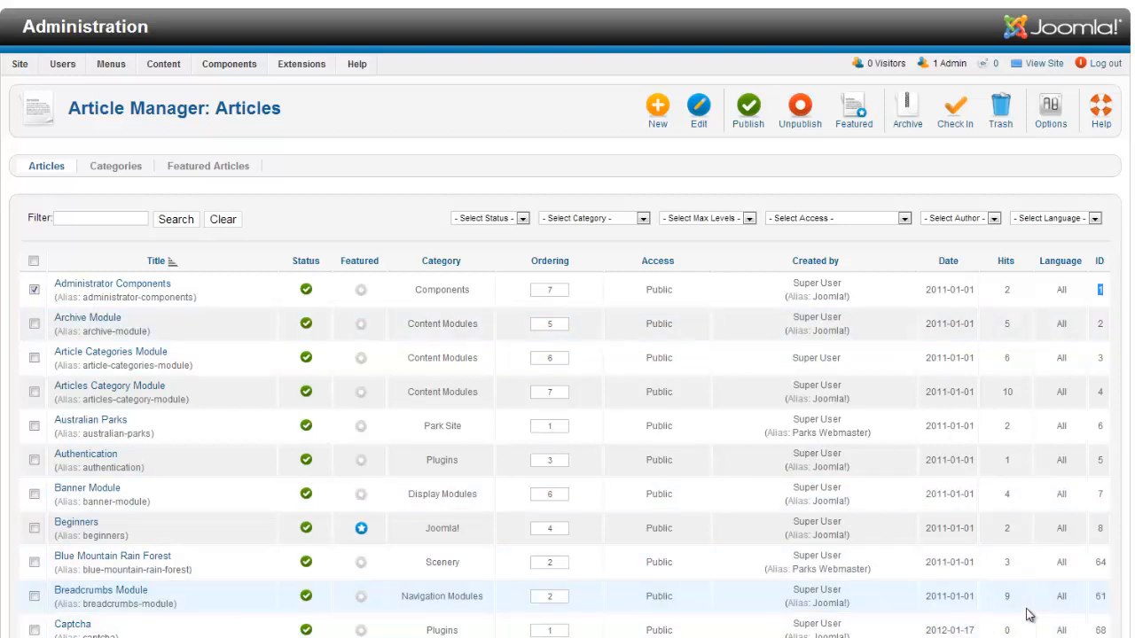
pyautogui.moveTo(1039, 628)
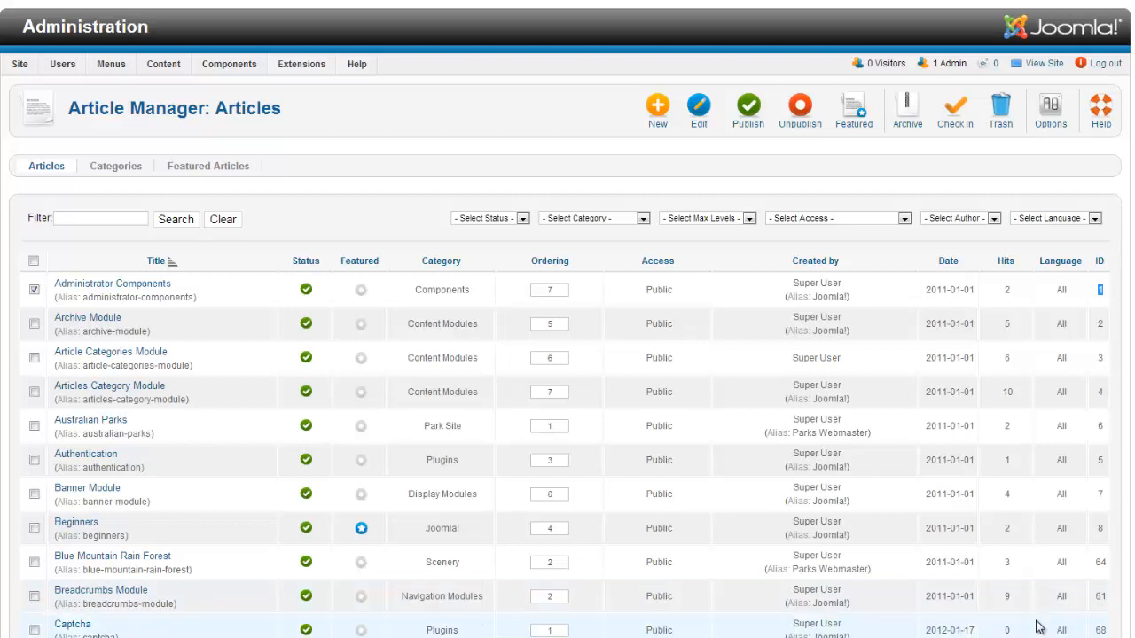